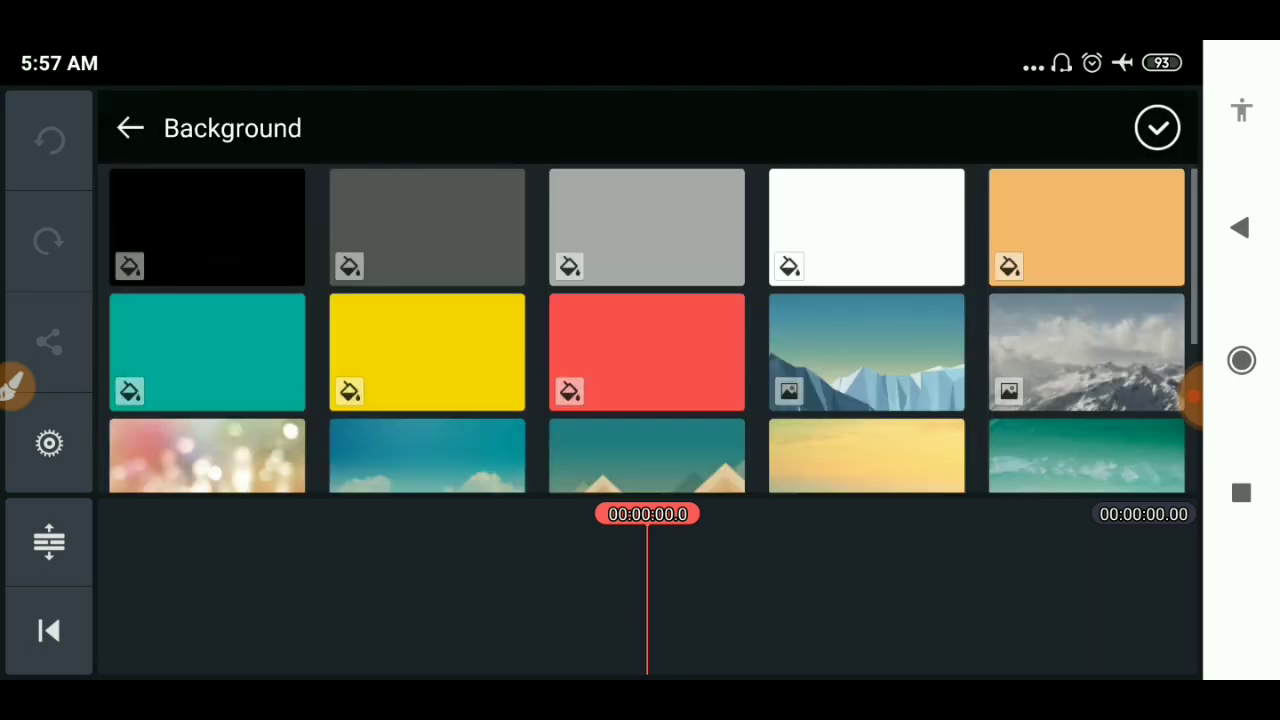
Create a plain white background clip and confirm it onto the timeline.
{"action": "left_click", "coordinate": [866, 227]}
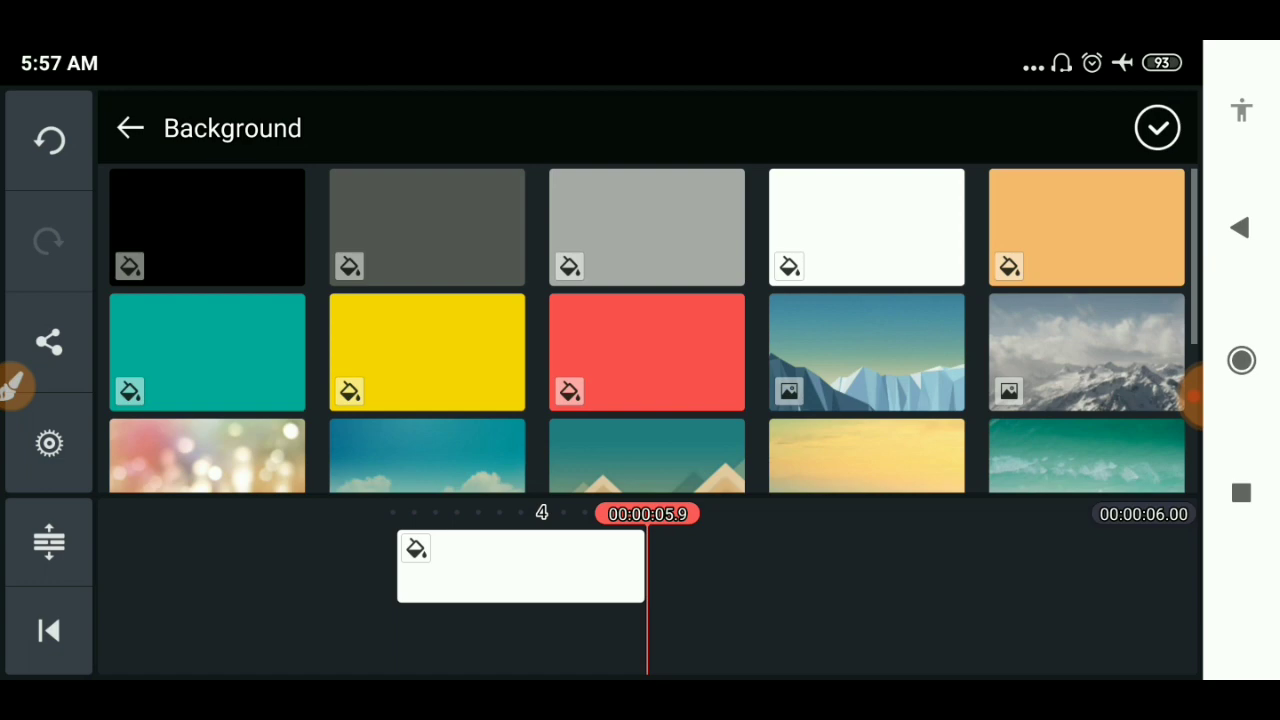
{"action": "left_click", "coordinate": [866, 227]}
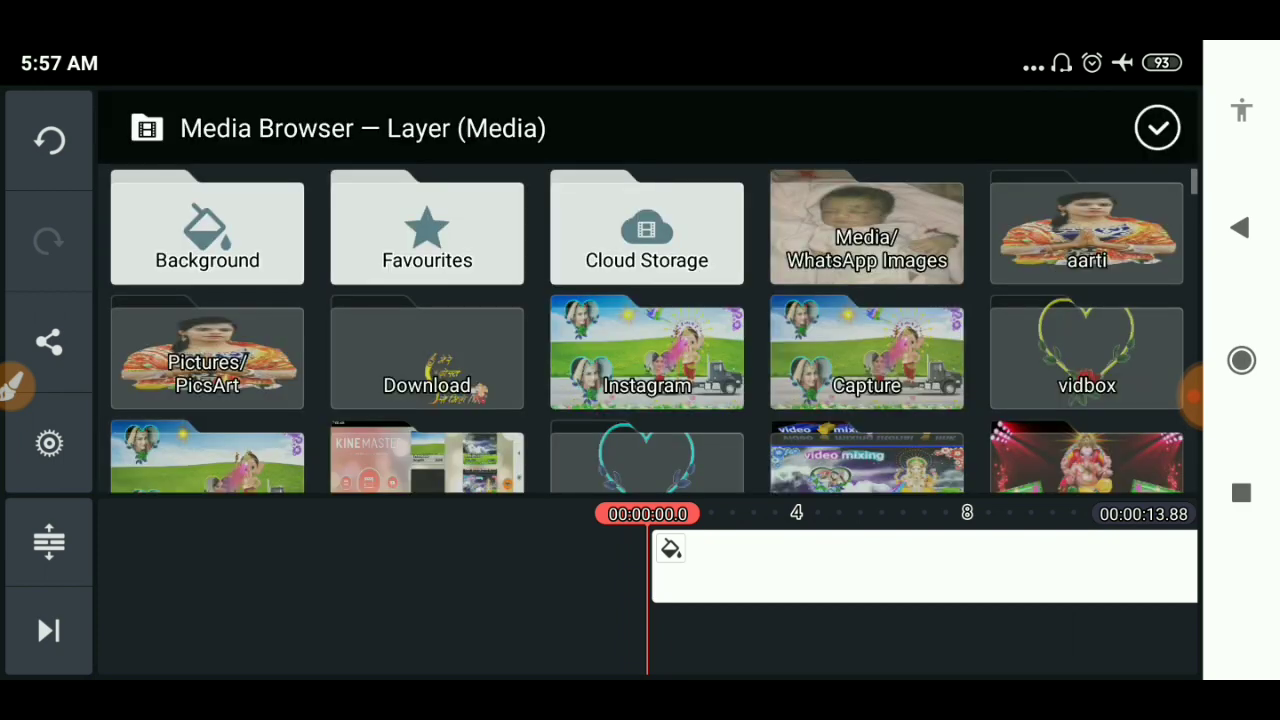
Add PicsArt_07-22-02.44.34.jpg cloudy sky as a layer over the white clip, then reopen Layer > Media.
{"action": "left_click", "coordinate": [1086, 227]}
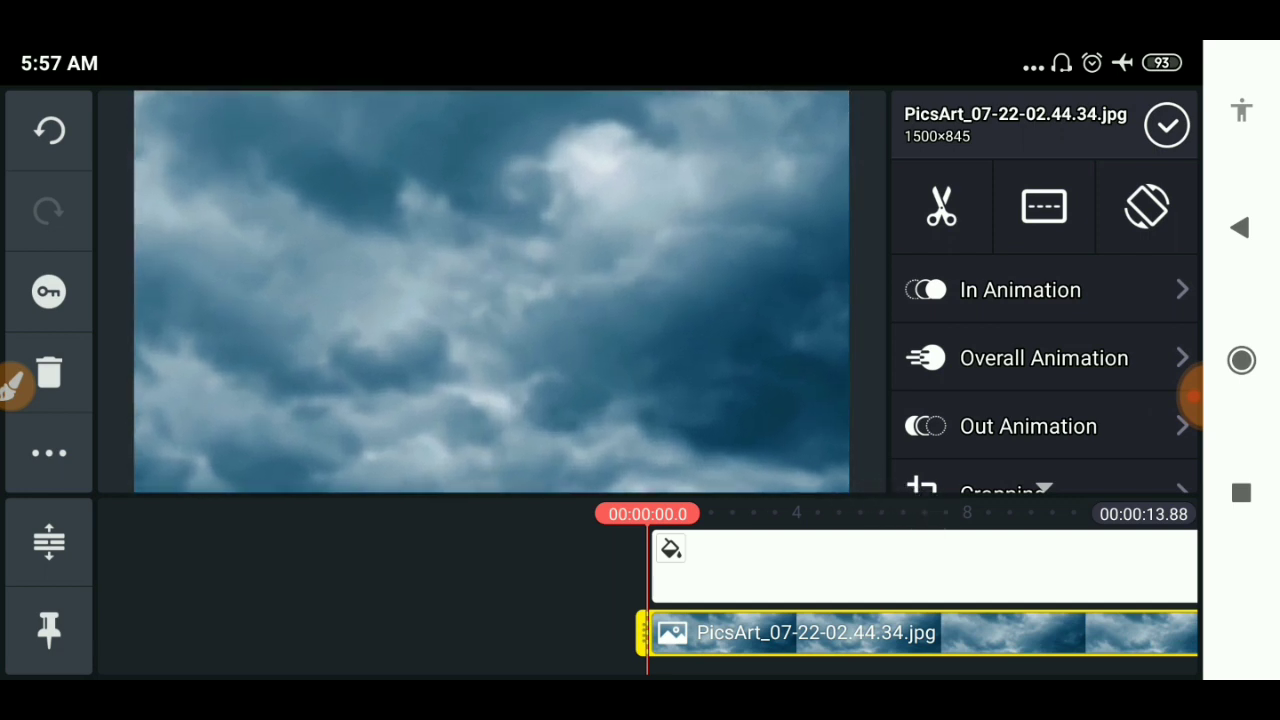
{"action": "left_click", "coordinate": [1043, 358]}
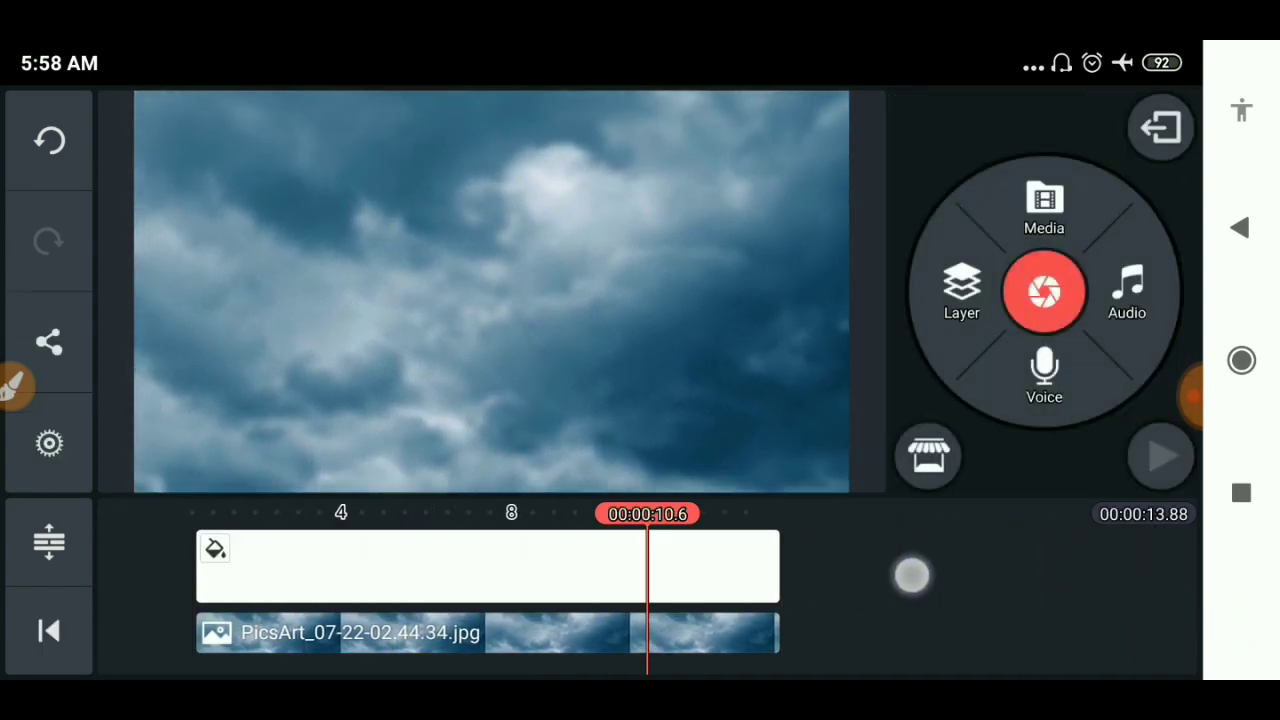
{"action": "left_click", "coordinate": [961, 290]}
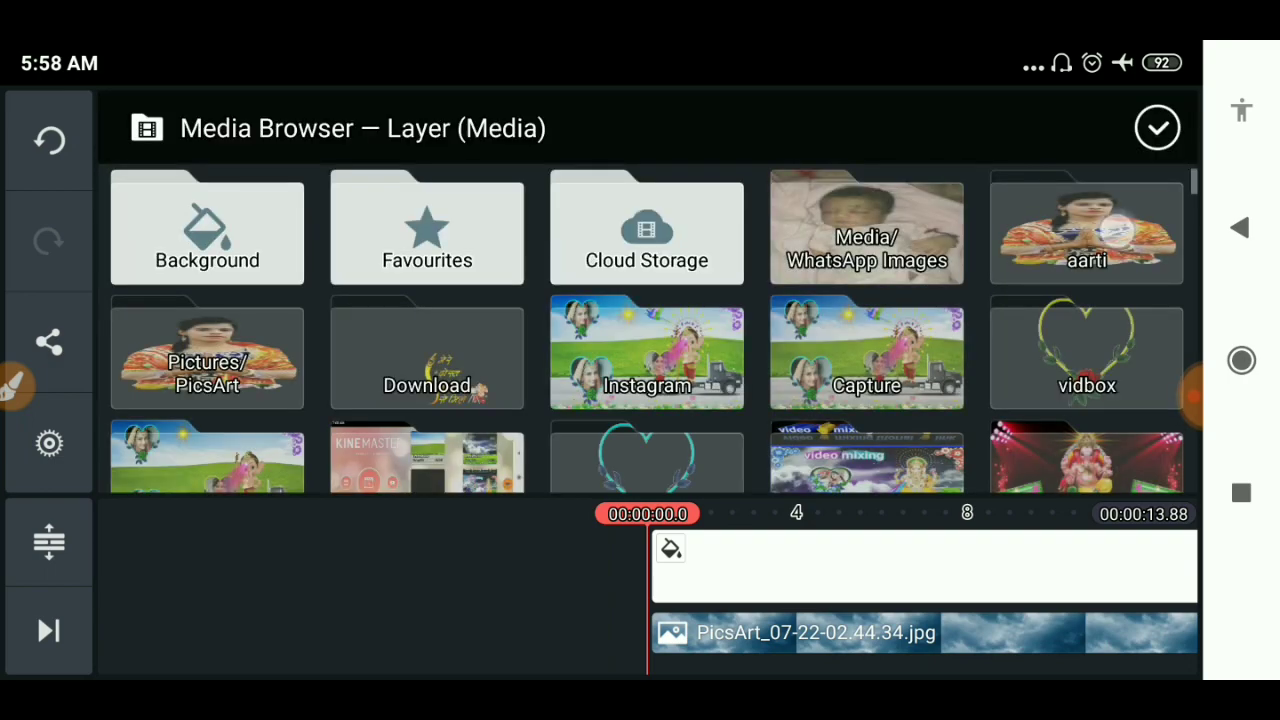
Add the Ganesh idol photo from the aarti folder as an image layer.
{"action": "left_click", "coordinate": [1086, 228]}
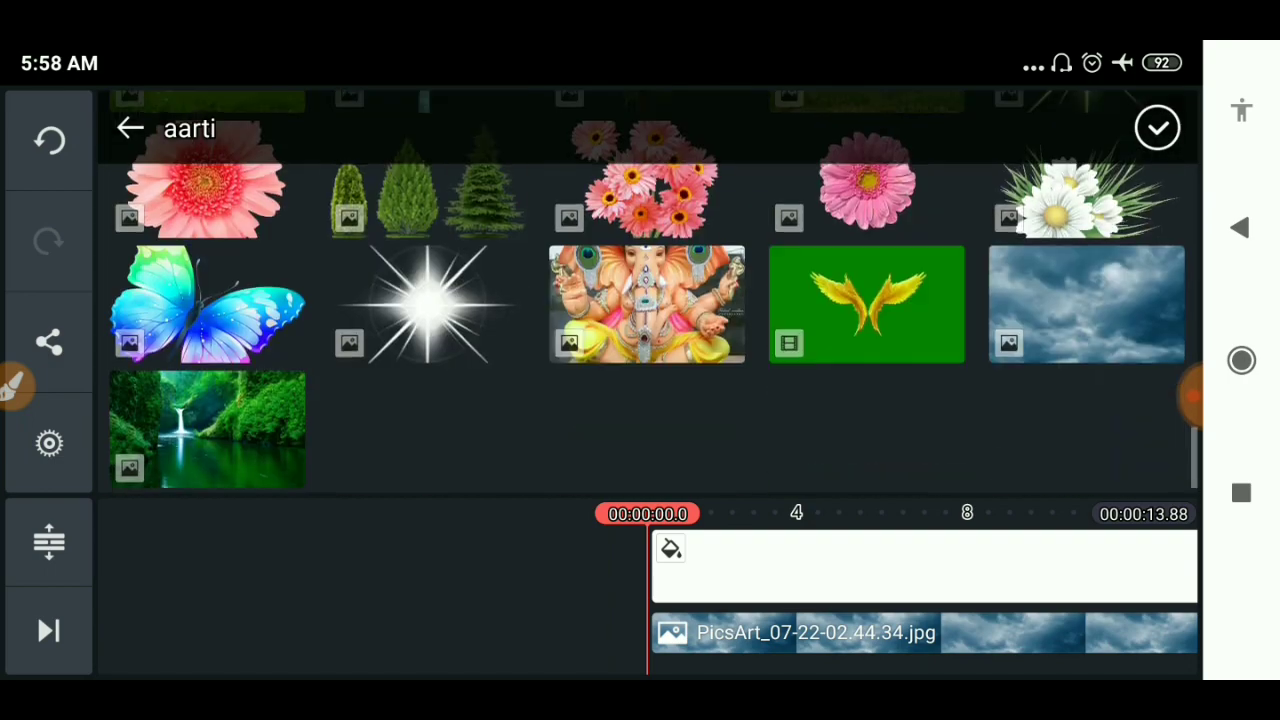
{"action": "left_click", "coordinate": [647, 304]}
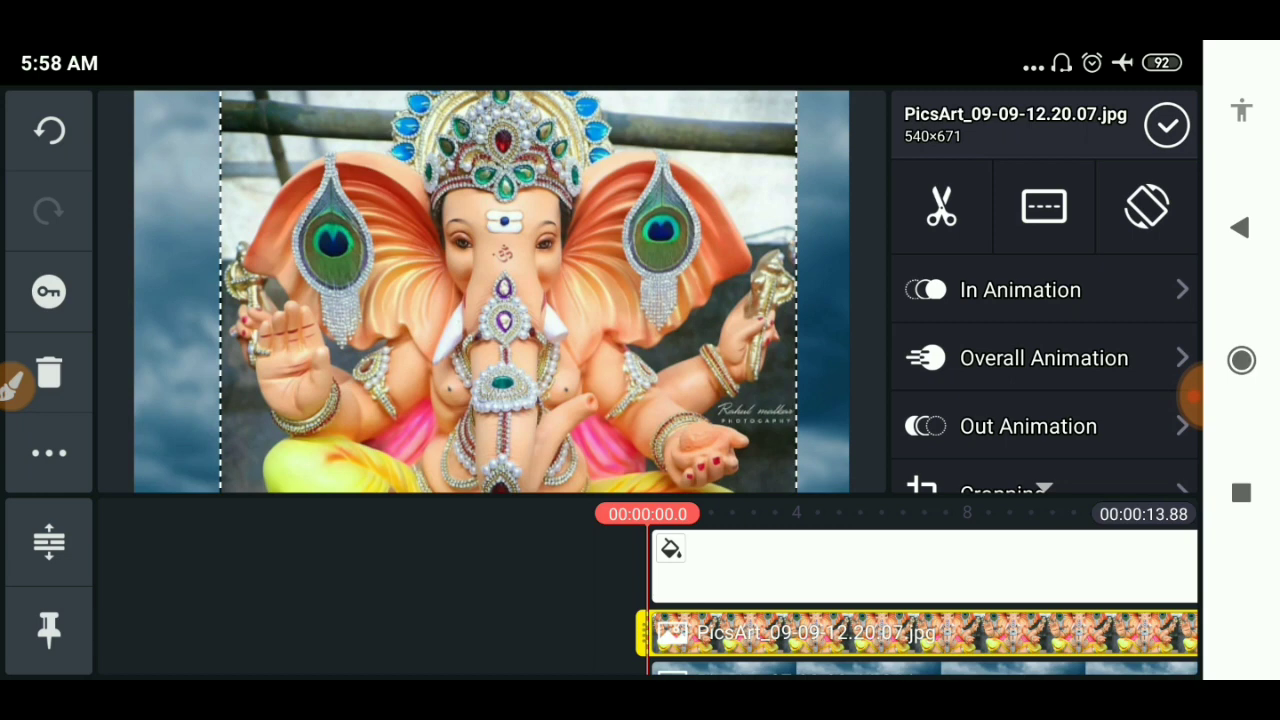
{"action": "scroll", "scroll_direction": "down", "scroll_amount": 3}
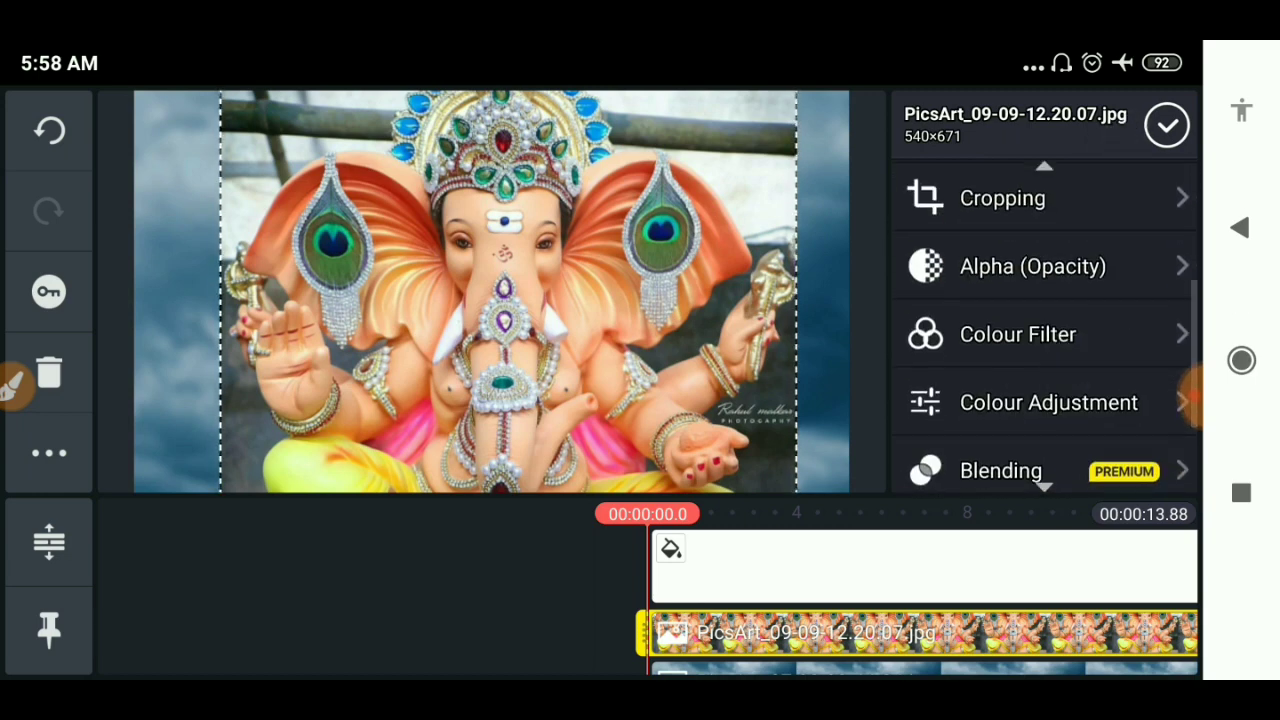
{"action": "left_click", "coordinate": [1032, 266]}
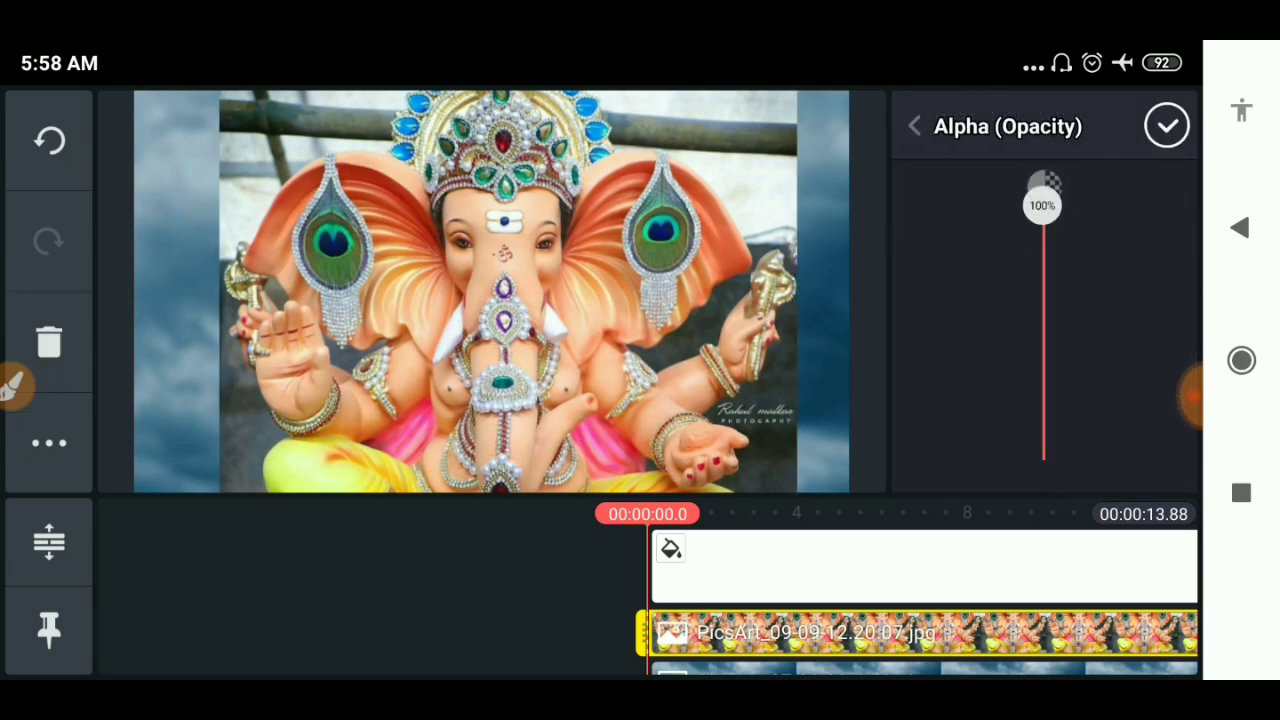
Lower the idol photo's Alpha (Opacity) to about 11% so the clouds show through.
{"action": "left_click_drag", "start_coordinate": [1044, 200], "coordinate": [1044, 365]}
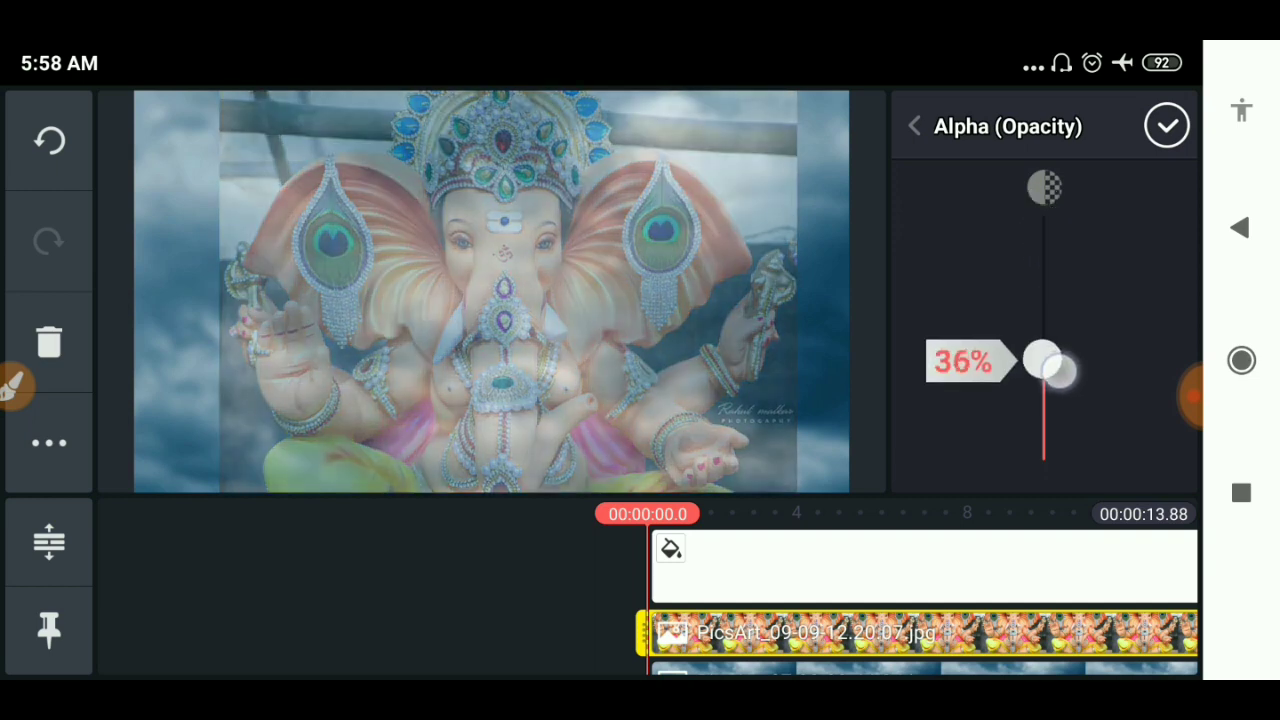
{"action": "left_click_drag", "start_coordinate": [1044, 365], "coordinate": [1044, 401]}
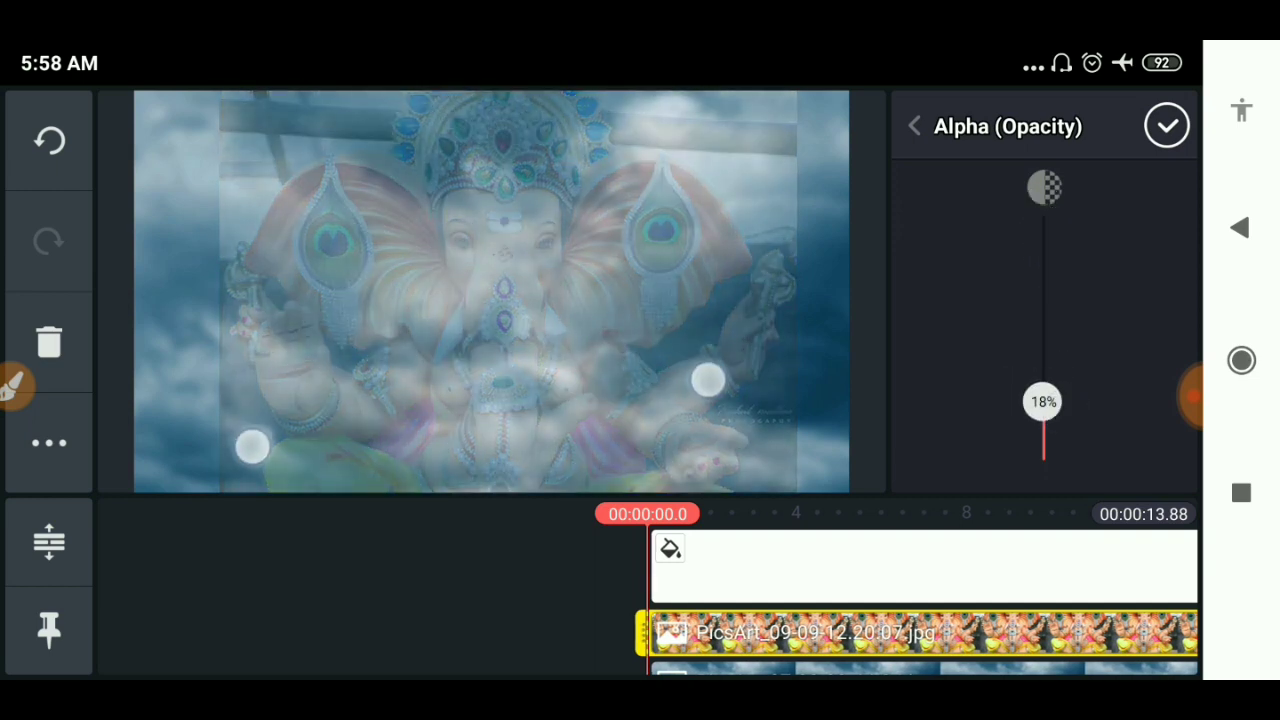
{"action": "left_click_drag", "start_coordinate": [1042, 401], "coordinate": [1042, 430]}
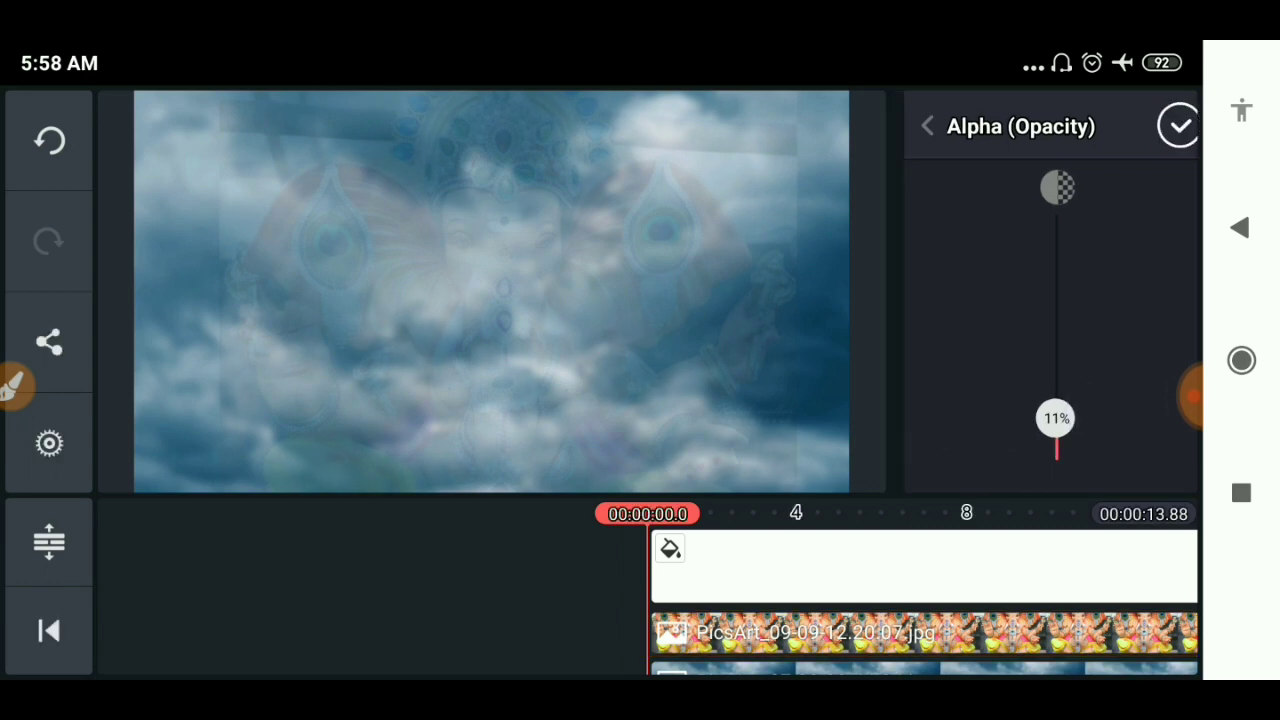
{"action": "left_click", "coordinate": [926, 125]}
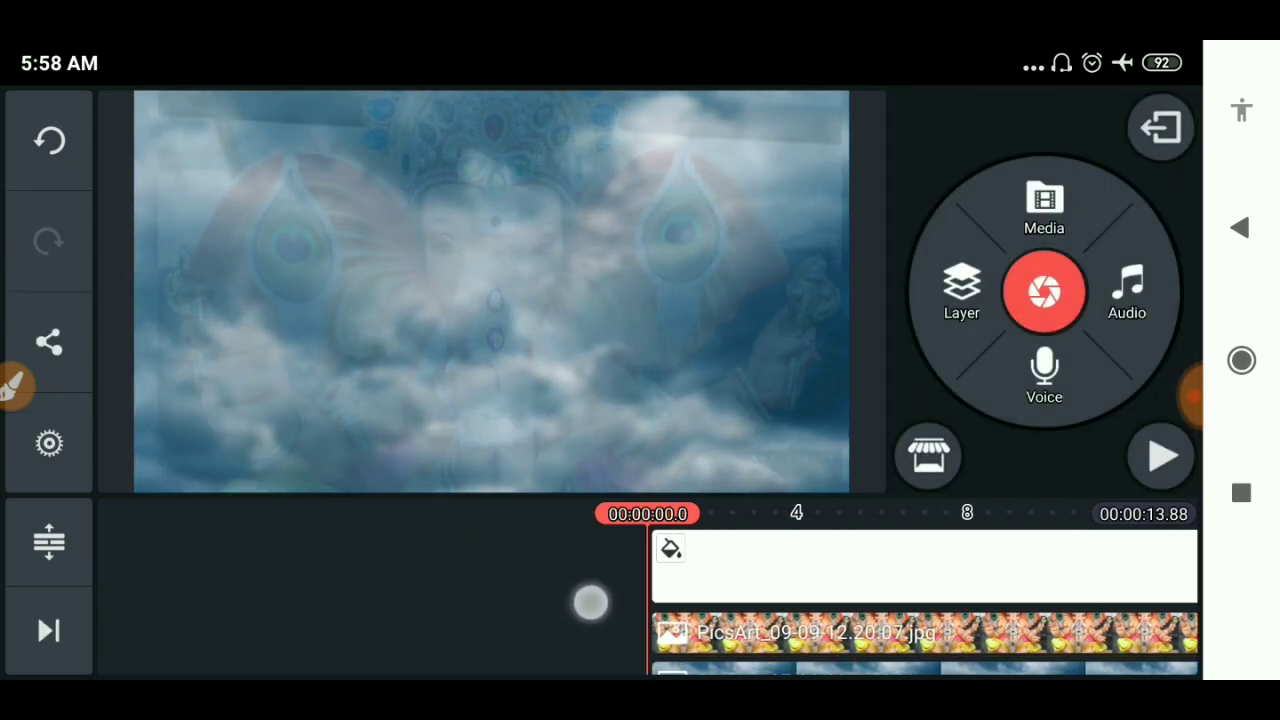
Add the Ganesh-on-lotus PNG from the aarti folder, shrunk into the left side of the frame.
{"action": "left_click", "coordinate": [961, 290]}
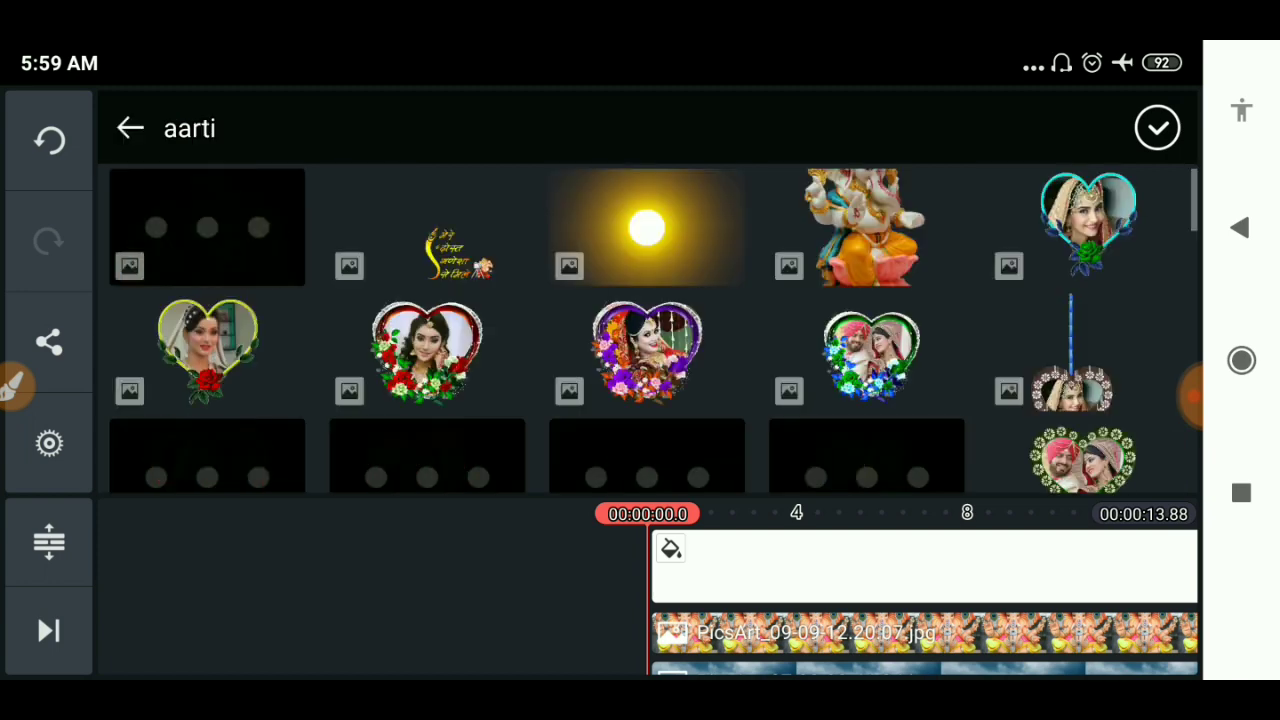
{"action": "left_click", "coordinate": [865, 227]}
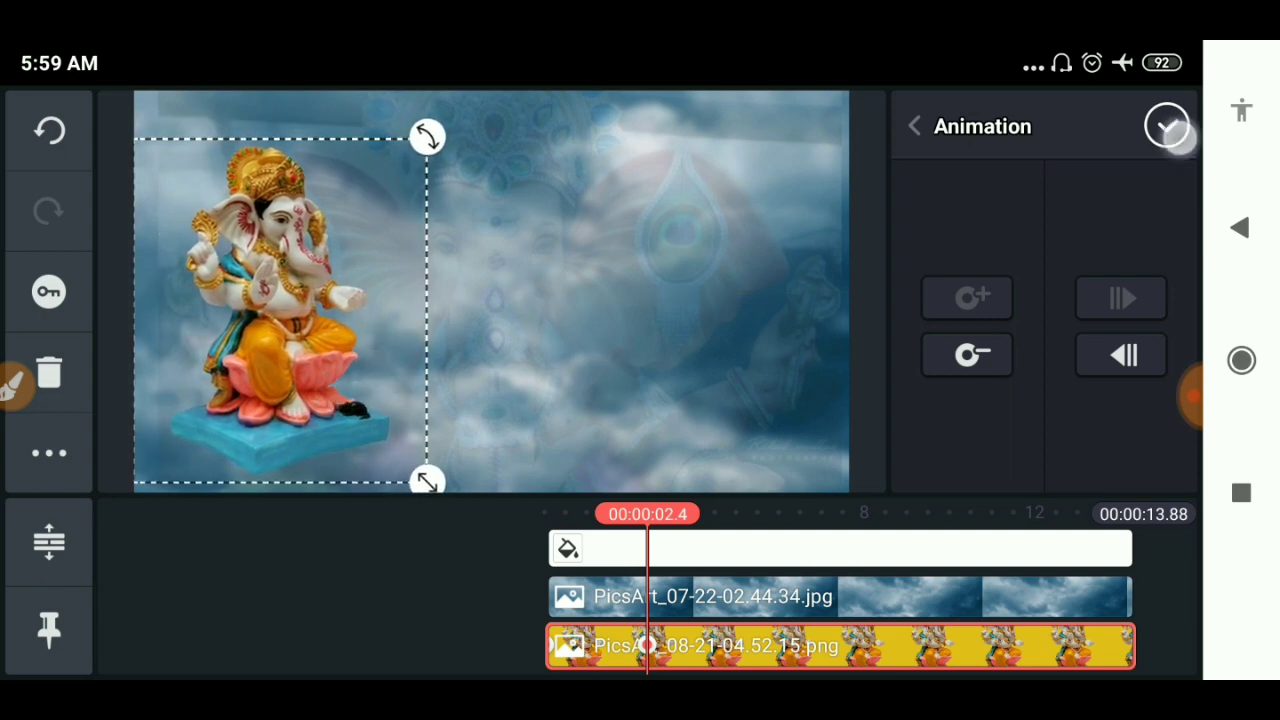
{"action": "left_click", "coordinate": [1167, 126]}
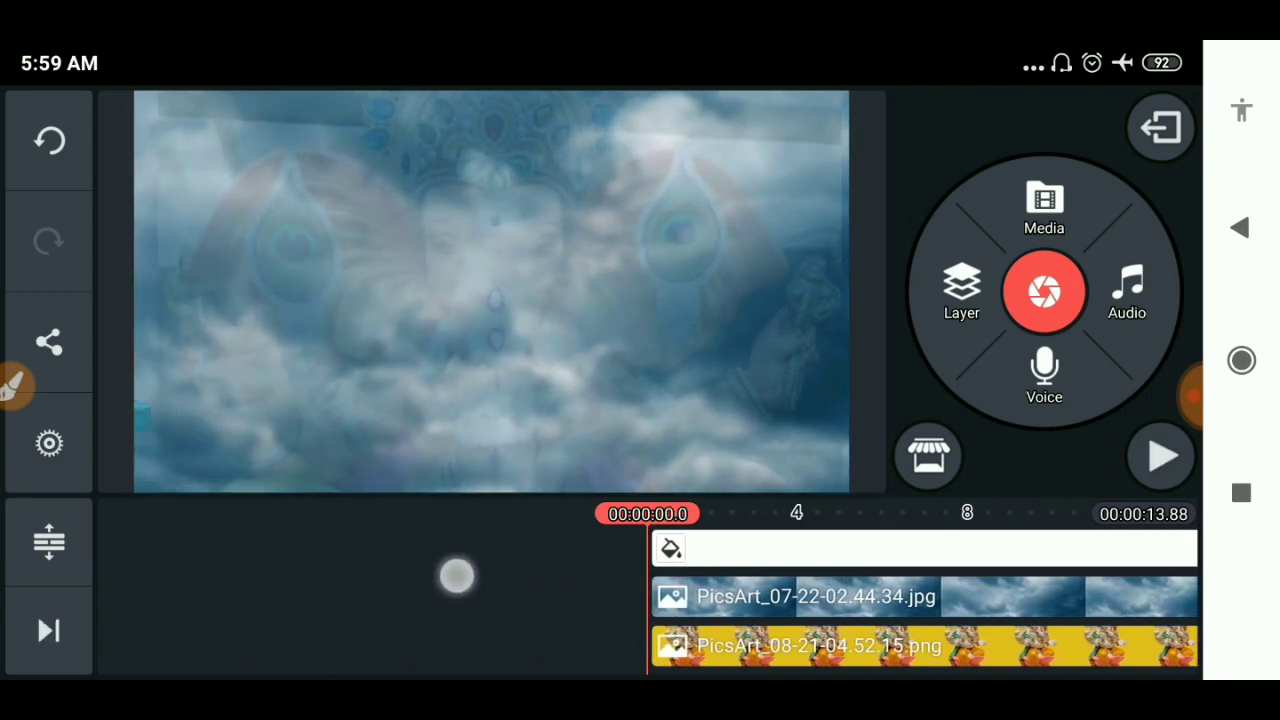
Add the Pixels Fall animated sparkle overlay as a new layer.
{"action": "left_click", "coordinate": [961, 290]}
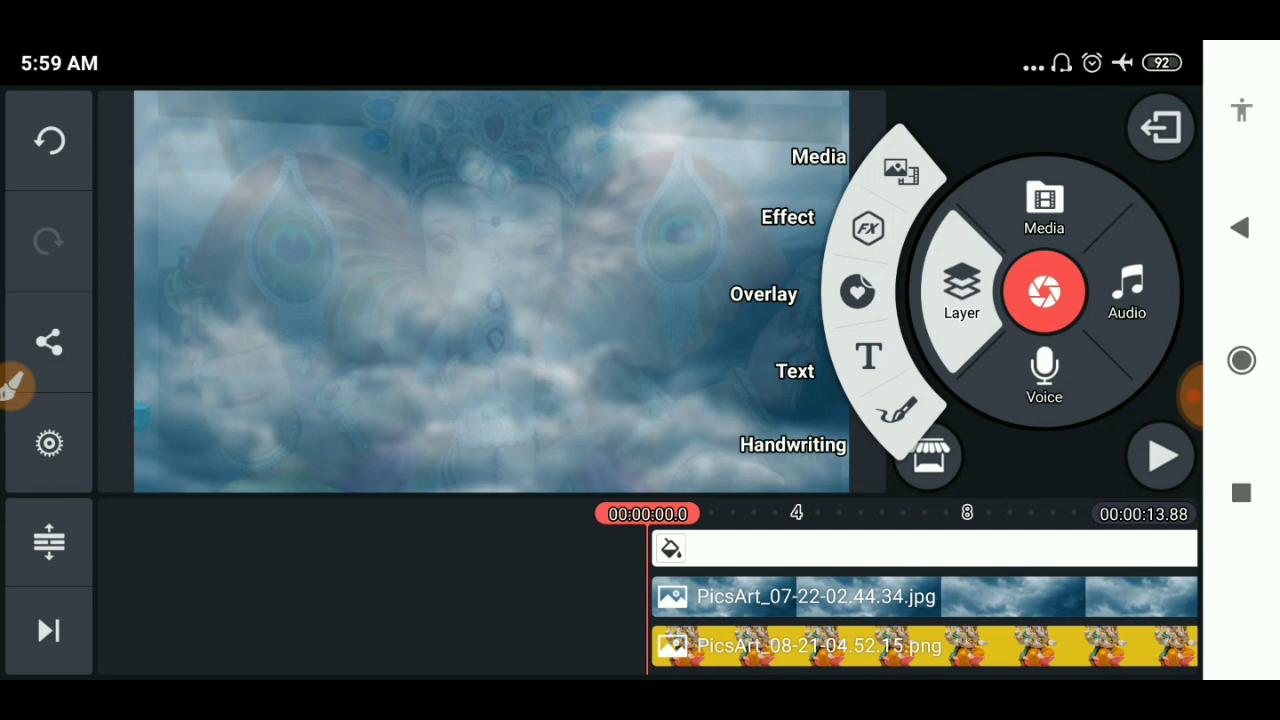
{"action": "left_click", "coordinate": [763, 293]}
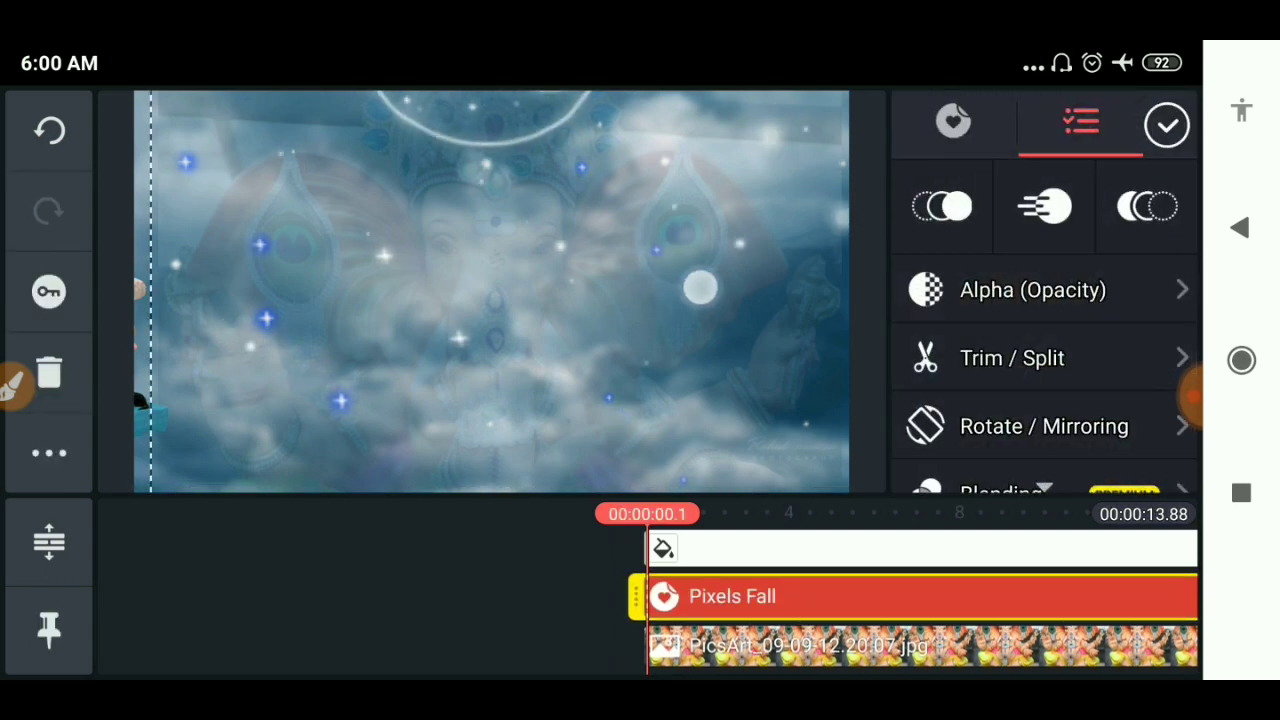
Send the Pixels Fall overlay back twice so the lotus idol sits in front.
{"action": "left_click", "coordinate": [48, 452]}
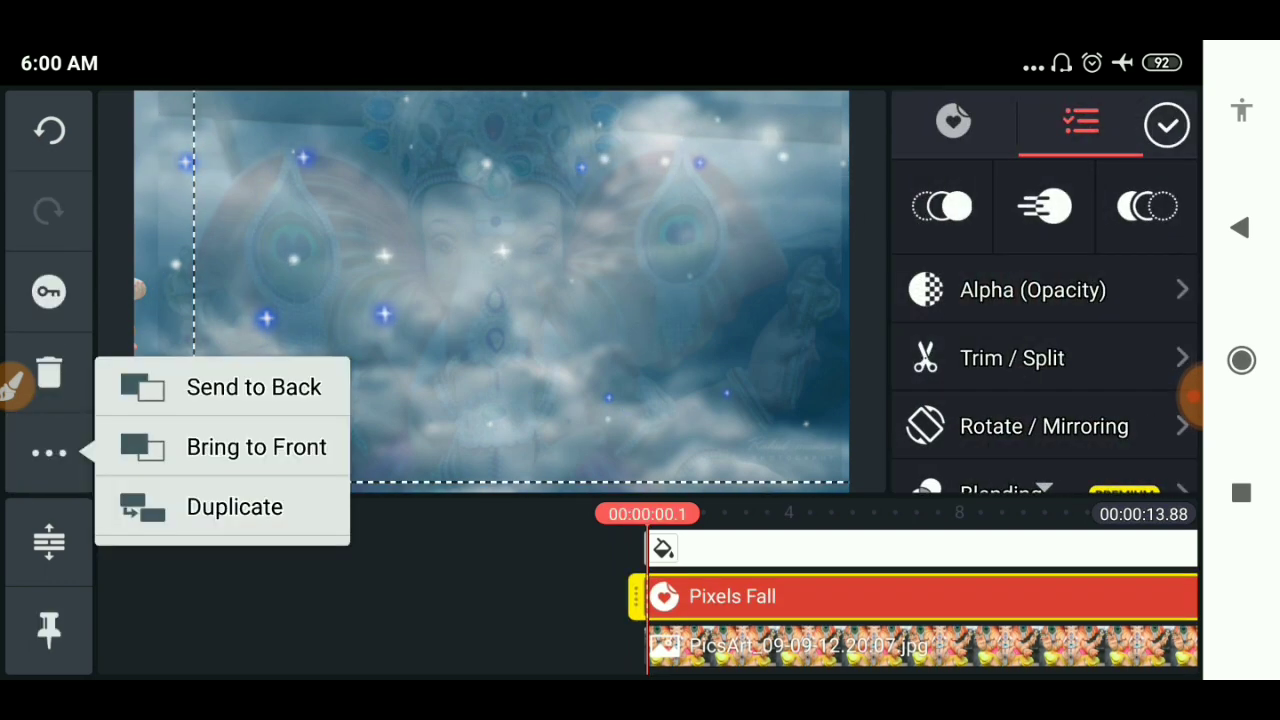
{"action": "left_click", "coordinate": [256, 446]}
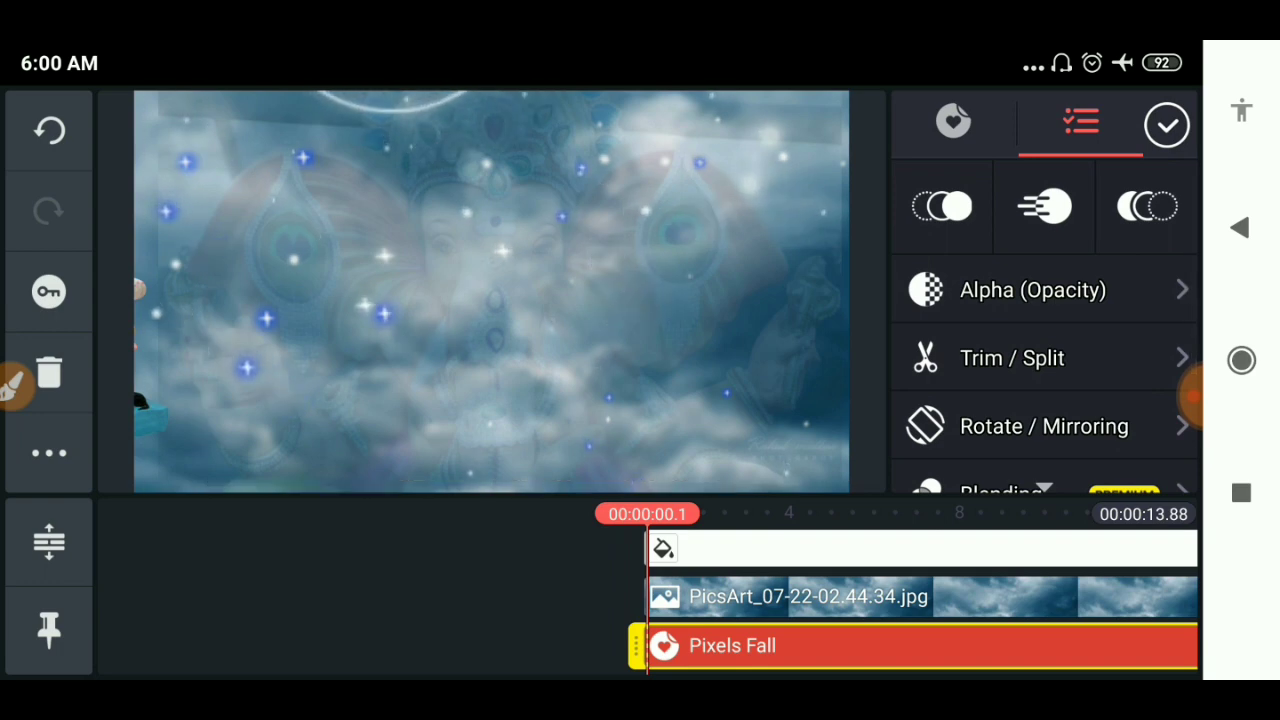
{"action": "left_click", "coordinate": [48, 452]}
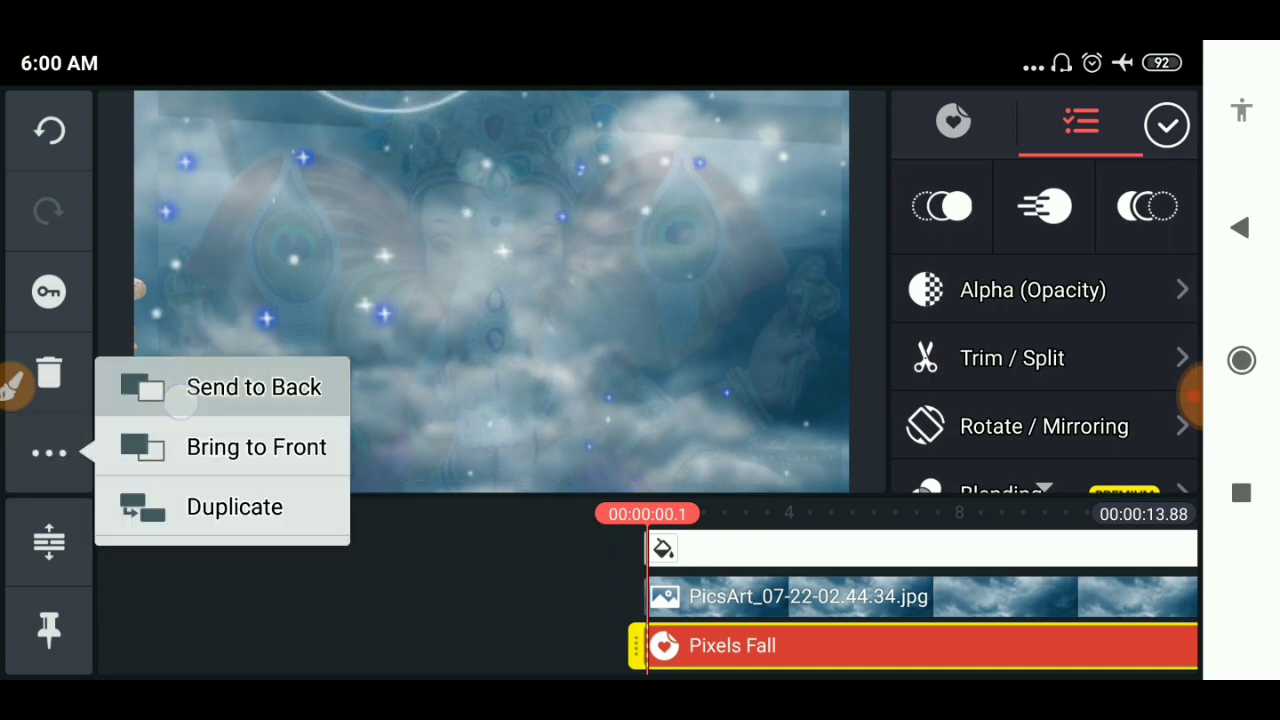
{"action": "left_click", "coordinate": [234, 506]}
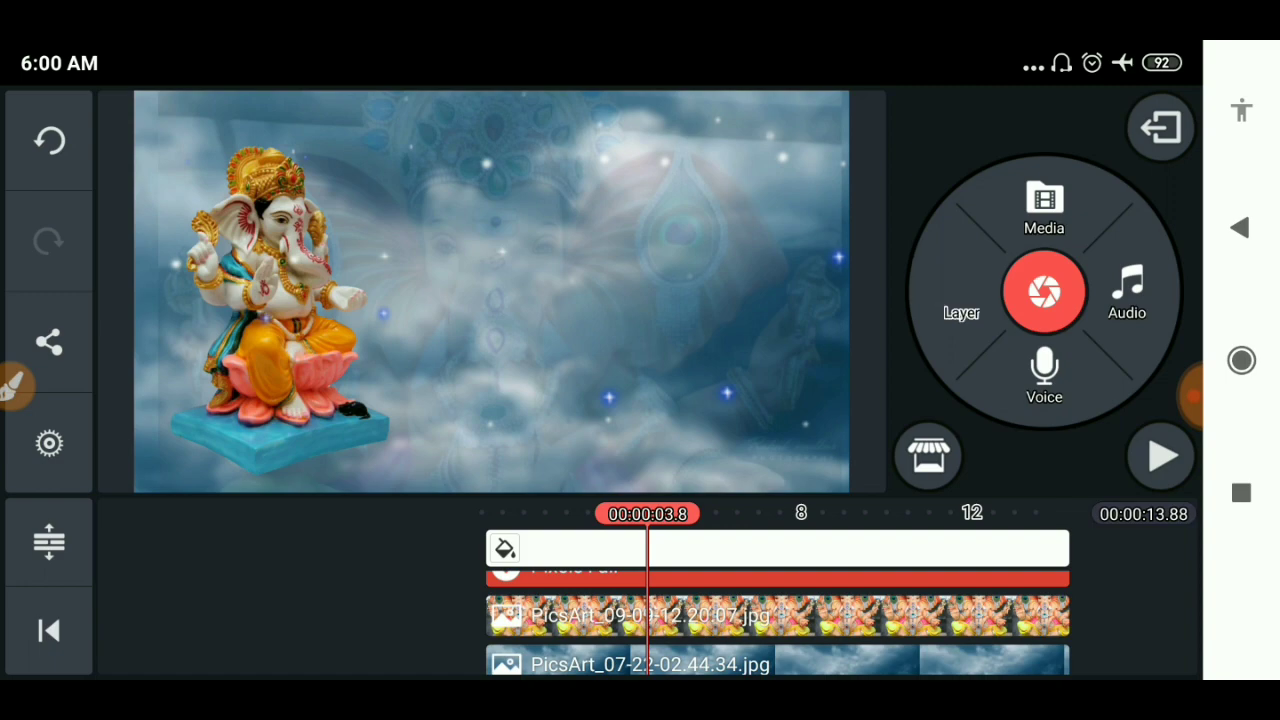
Add a PNG image layer starting around 4 s, then reopen Layer > Media.
{"action": "left_click", "coordinate": [1044, 205]}
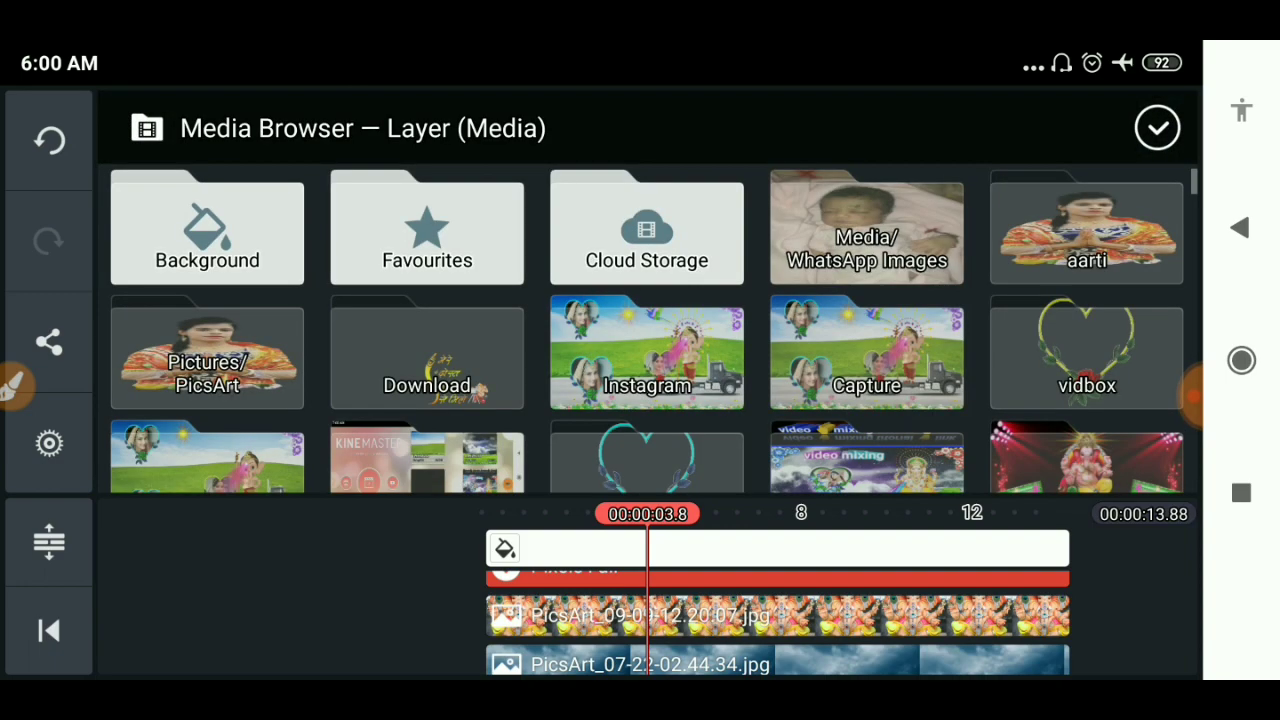
{"action": "left_click", "coordinate": [1086, 228]}
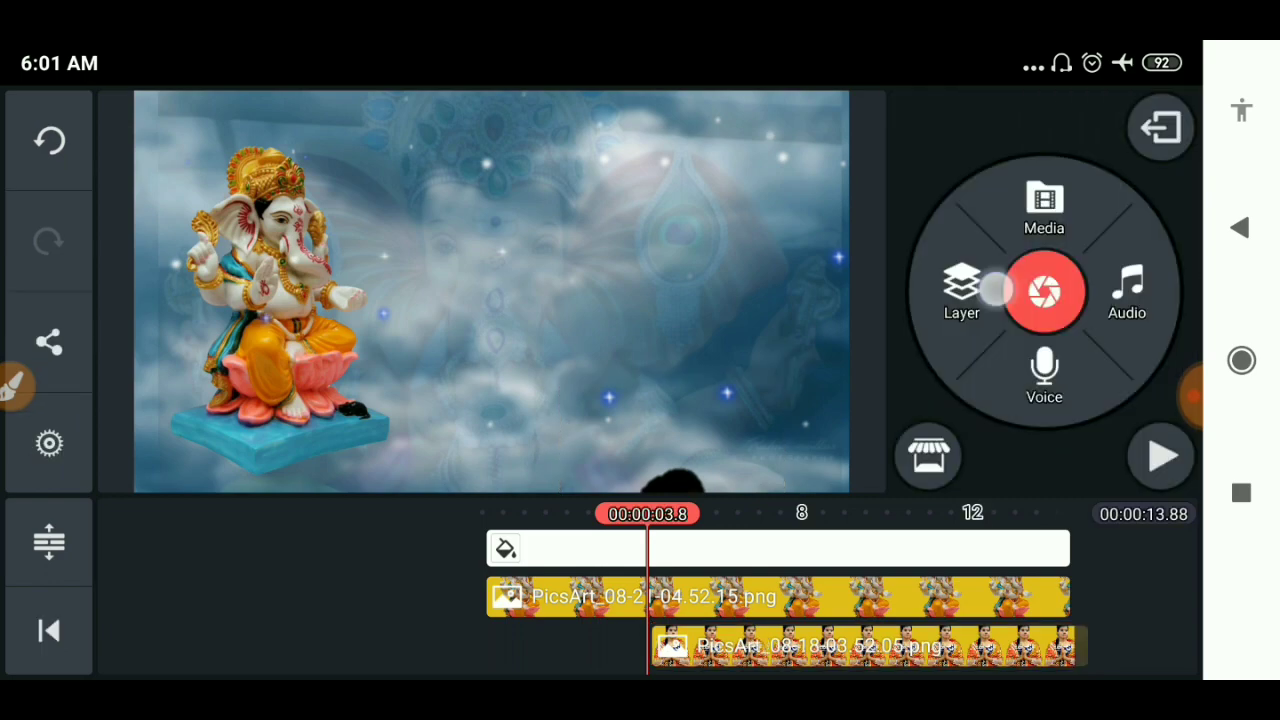
{"action": "left_click", "coordinate": [959, 290]}
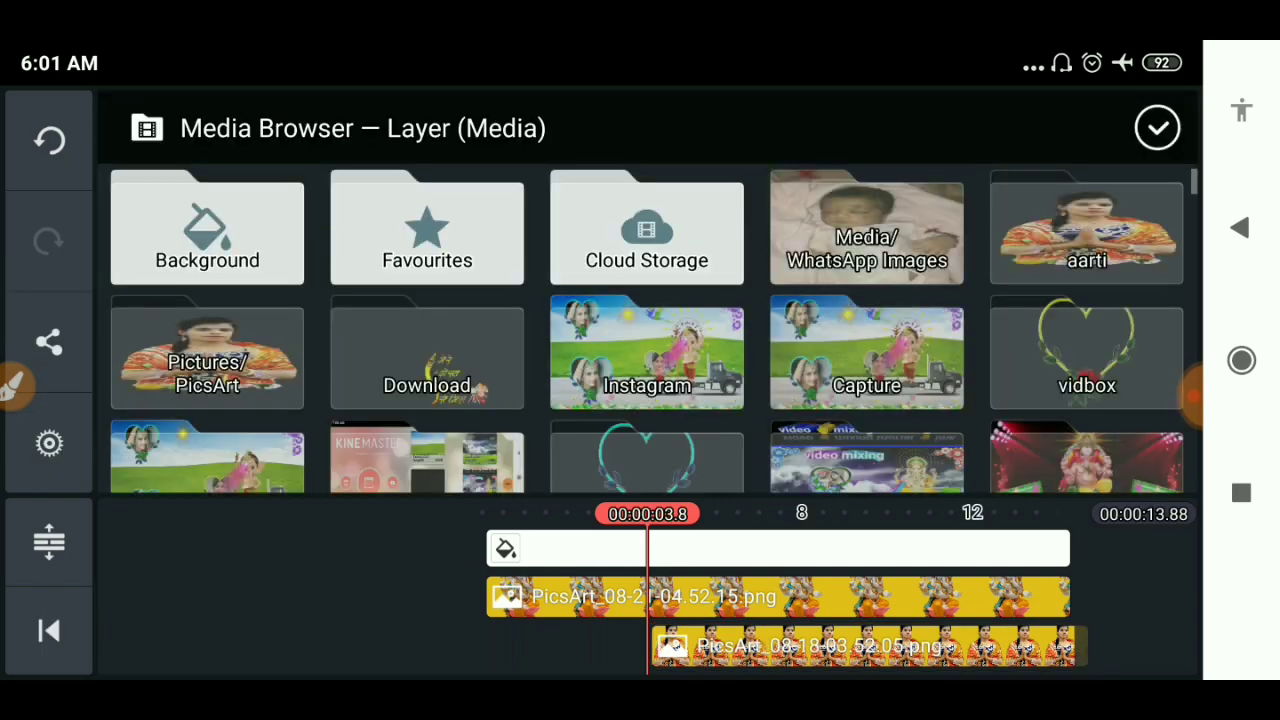
Add the golden wings green-screen video layer and enable Chroma Key on it.
{"action": "left_click", "coordinate": [1086, 228]}
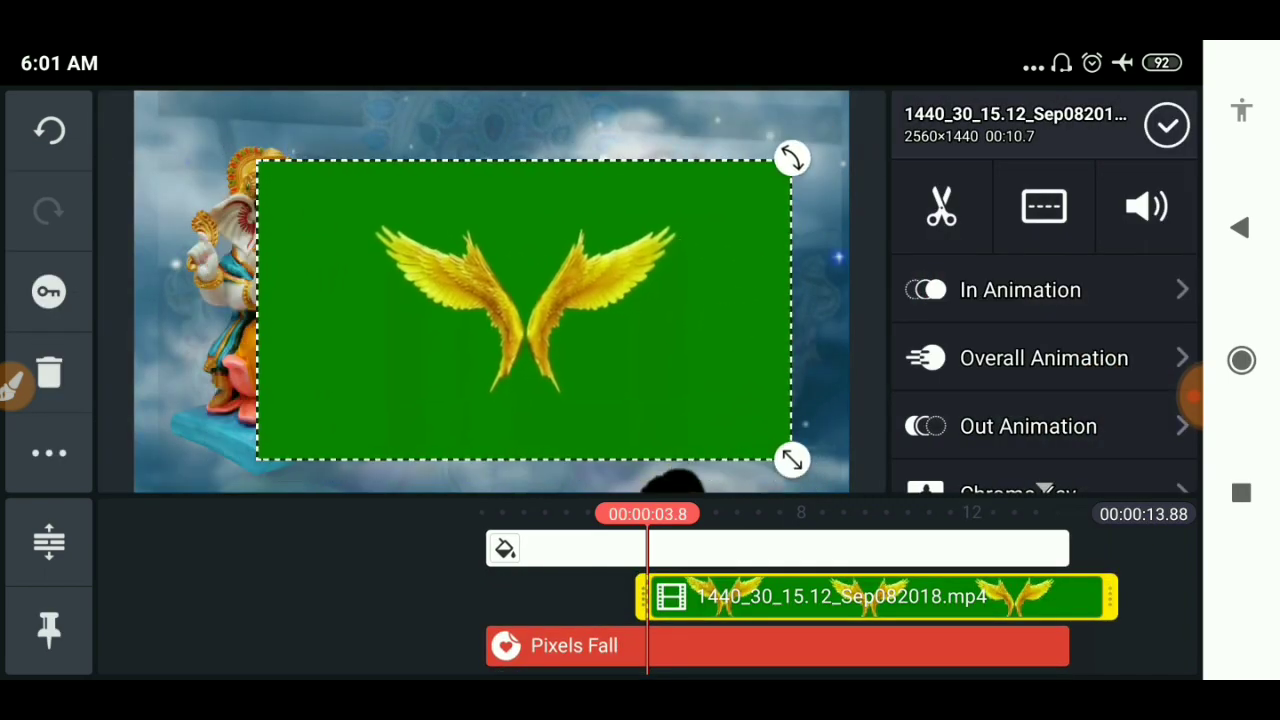
{"action": "scroll", "scroll_direction": "down", "scroll_amount": 3}
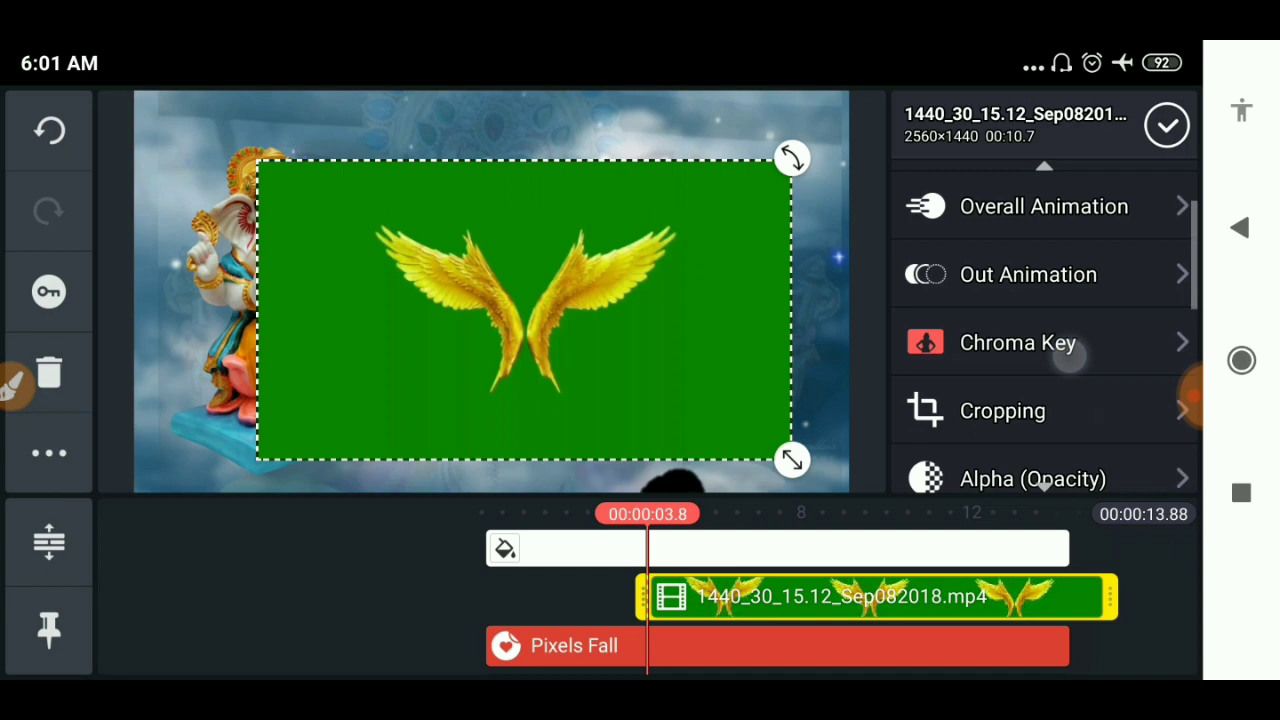
{"action": "left_click", "coordinate": [1017, 342]}
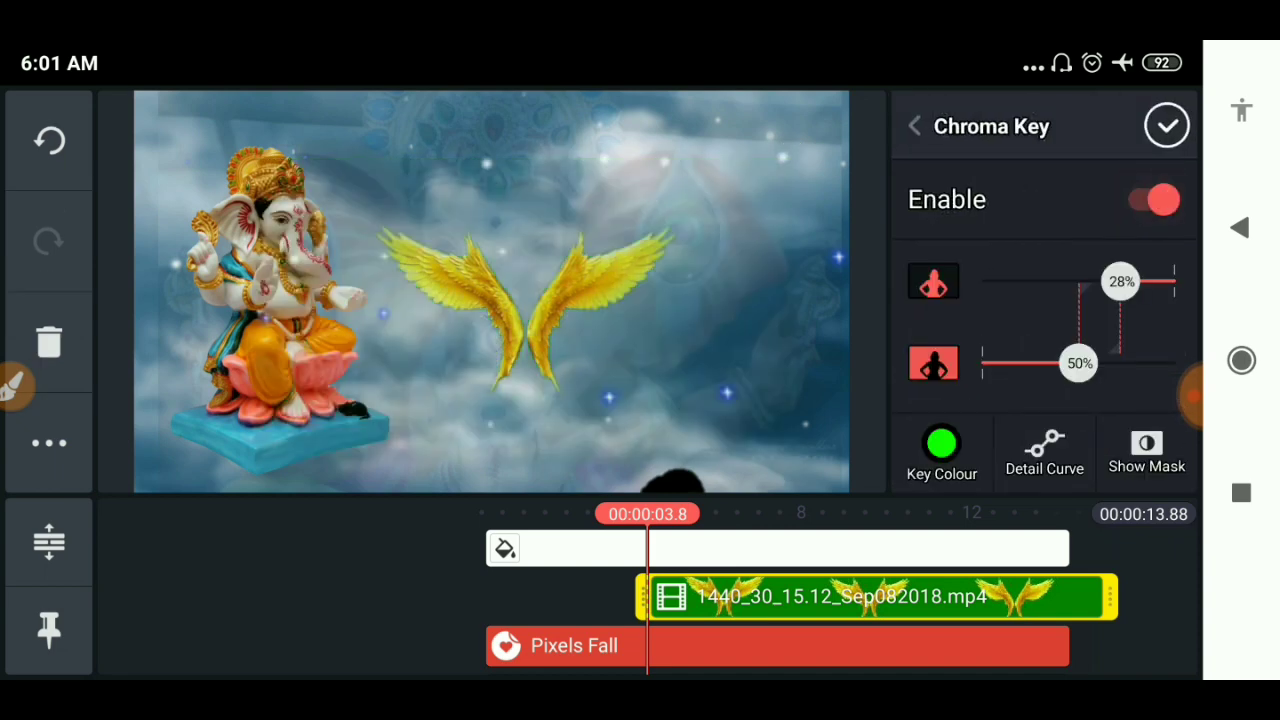
Adjust the chroma key threshold and set green as the keyed-out colour.
{"action": "left_click_drag", "start_coordinate": [1120, 281], "coordinate": [1085, 281]}
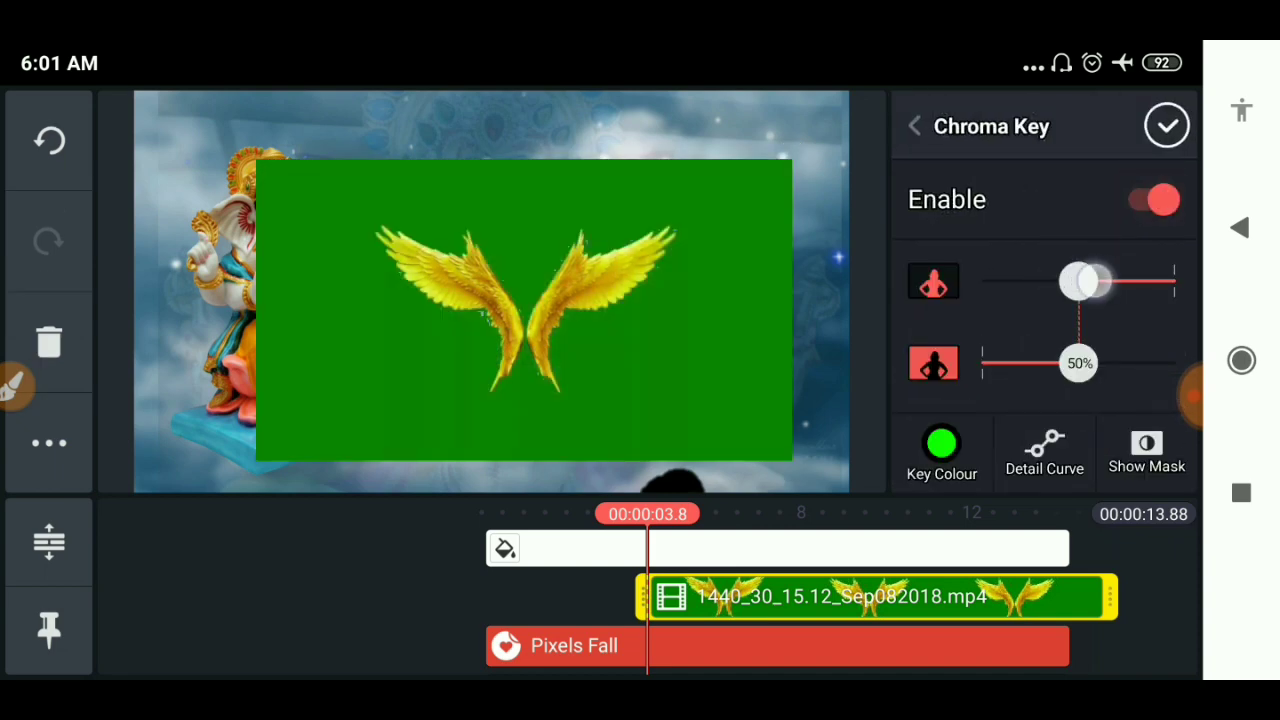
{"action": "left_click_drag", "start_coordinate": [1085, 281], "coordinate": [1078, 281]}
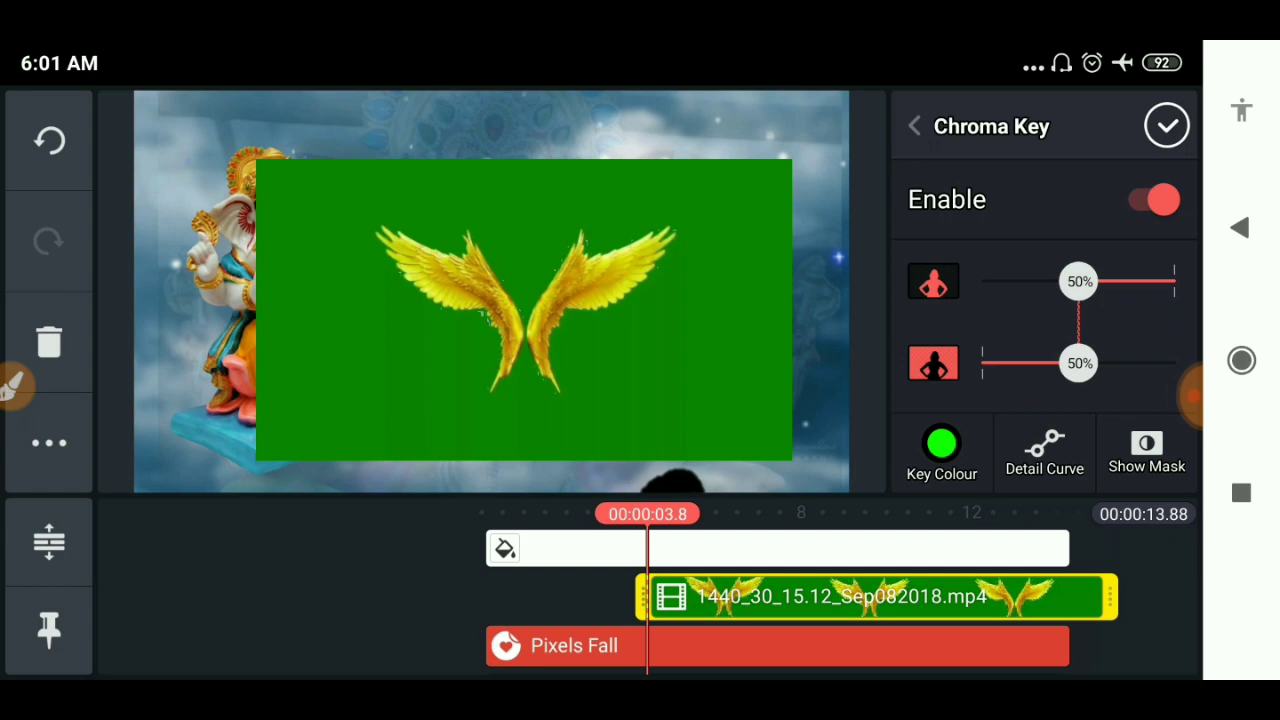
{"action": "left_click", "coordinate": [941, 451]}
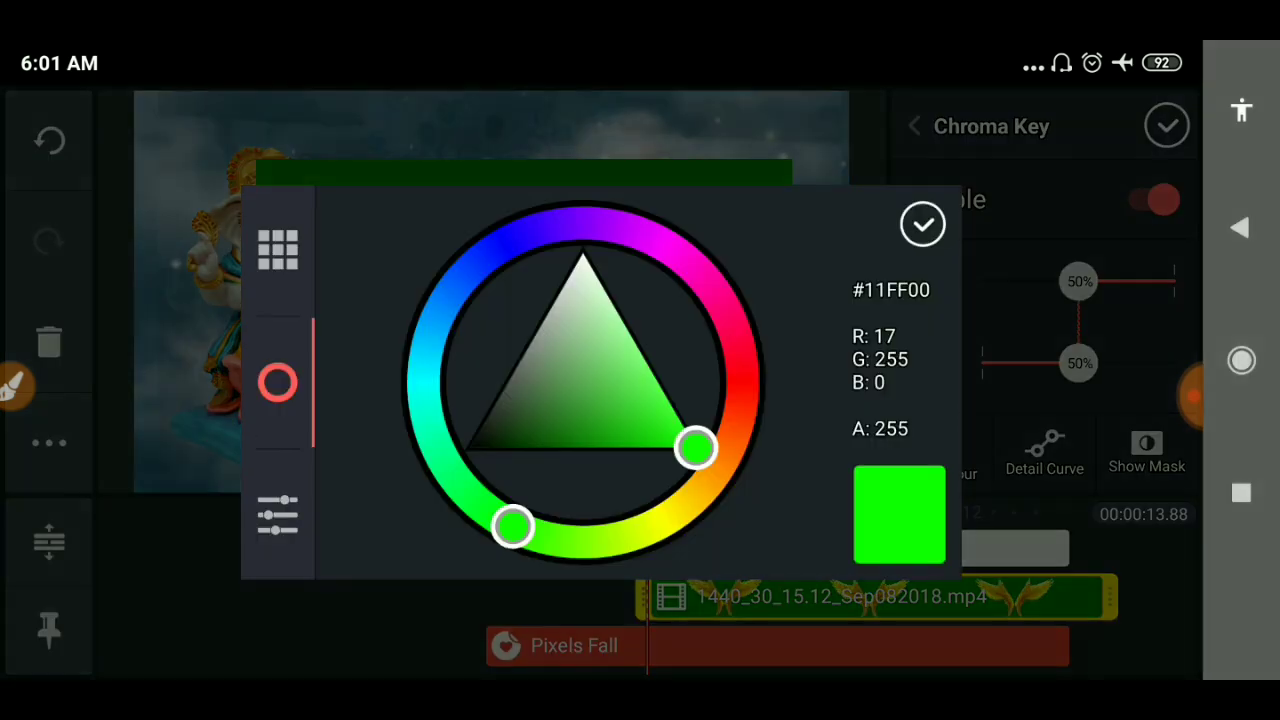
{"action": "left_click", "coordinate": [277, 249]}
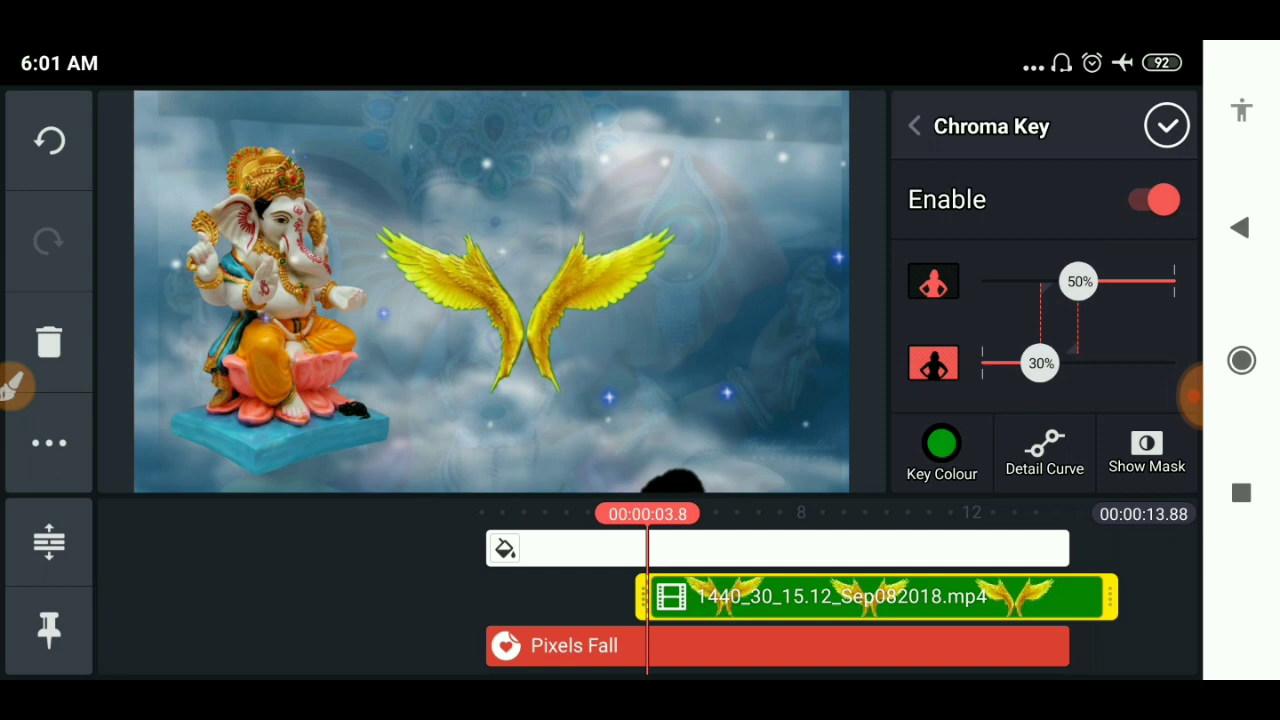
Confirm Chroma Key and move the golden wings down to the frame's bottom edge.
{"action": "left_click", "coordinate": [1166, 125]}
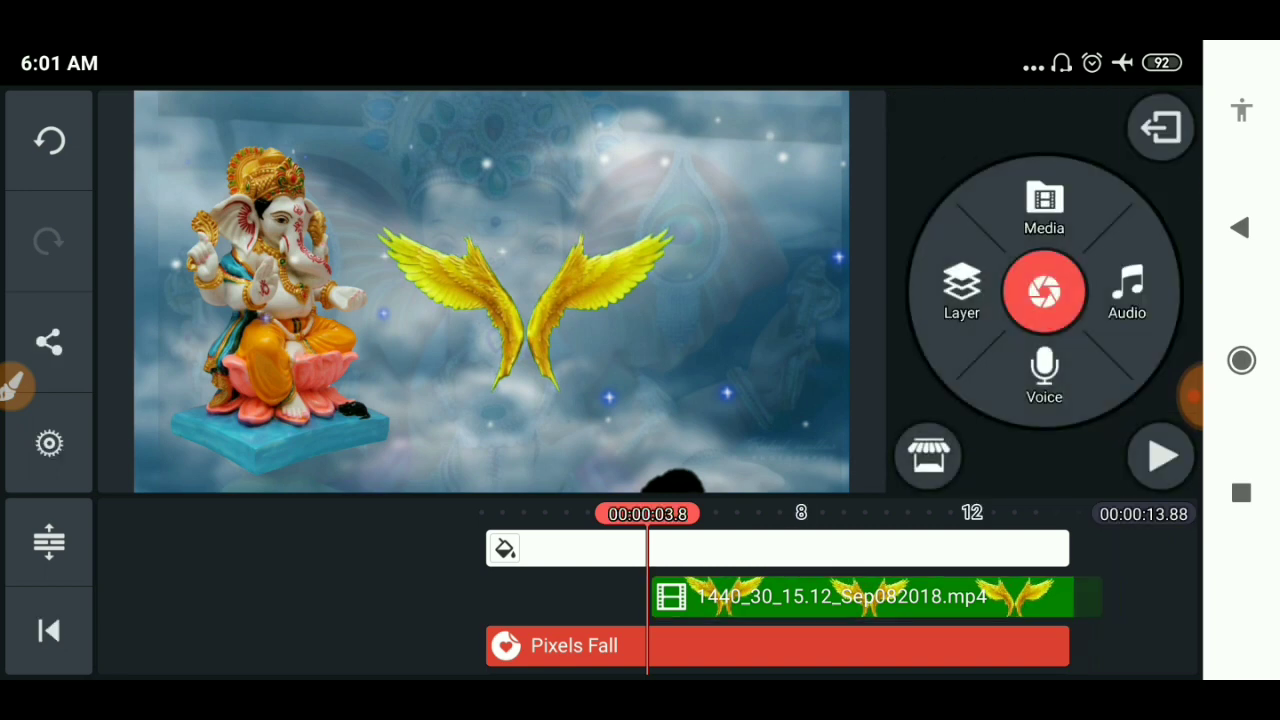
{"action": "left_click", "coordinate": [860, 596]}
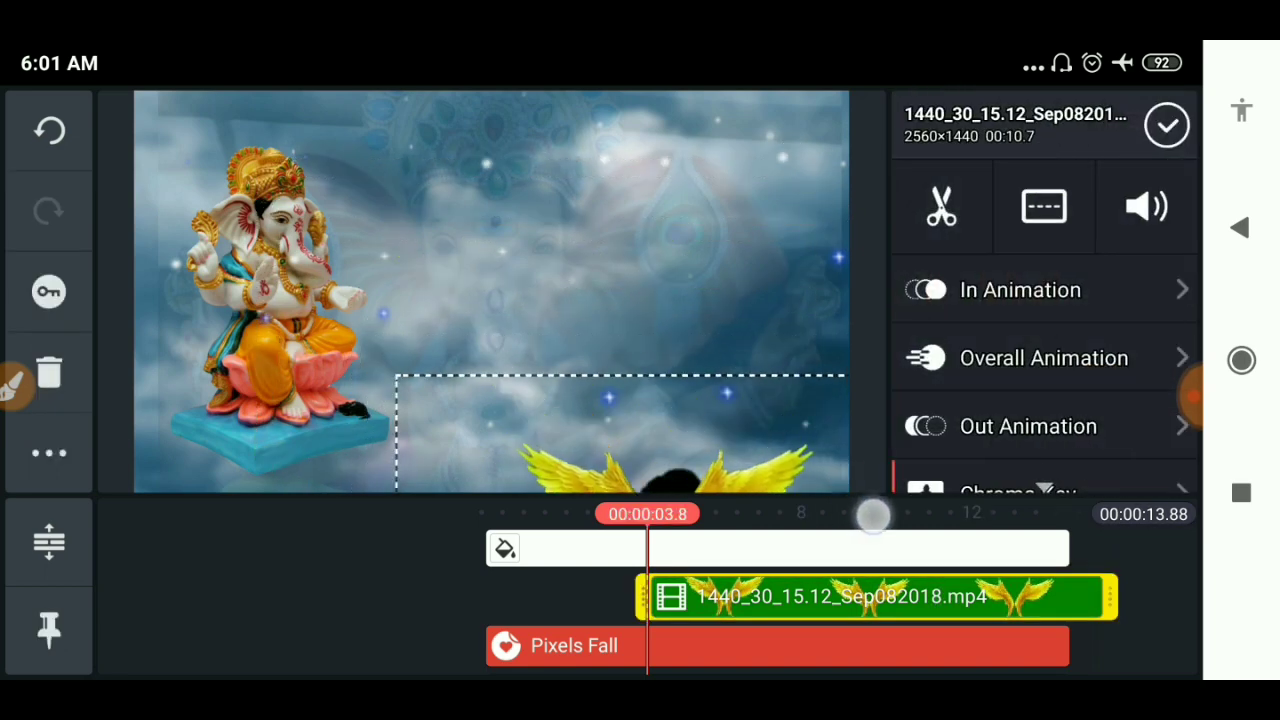
{"action": "left_click", "coordinate": [48, 452]}
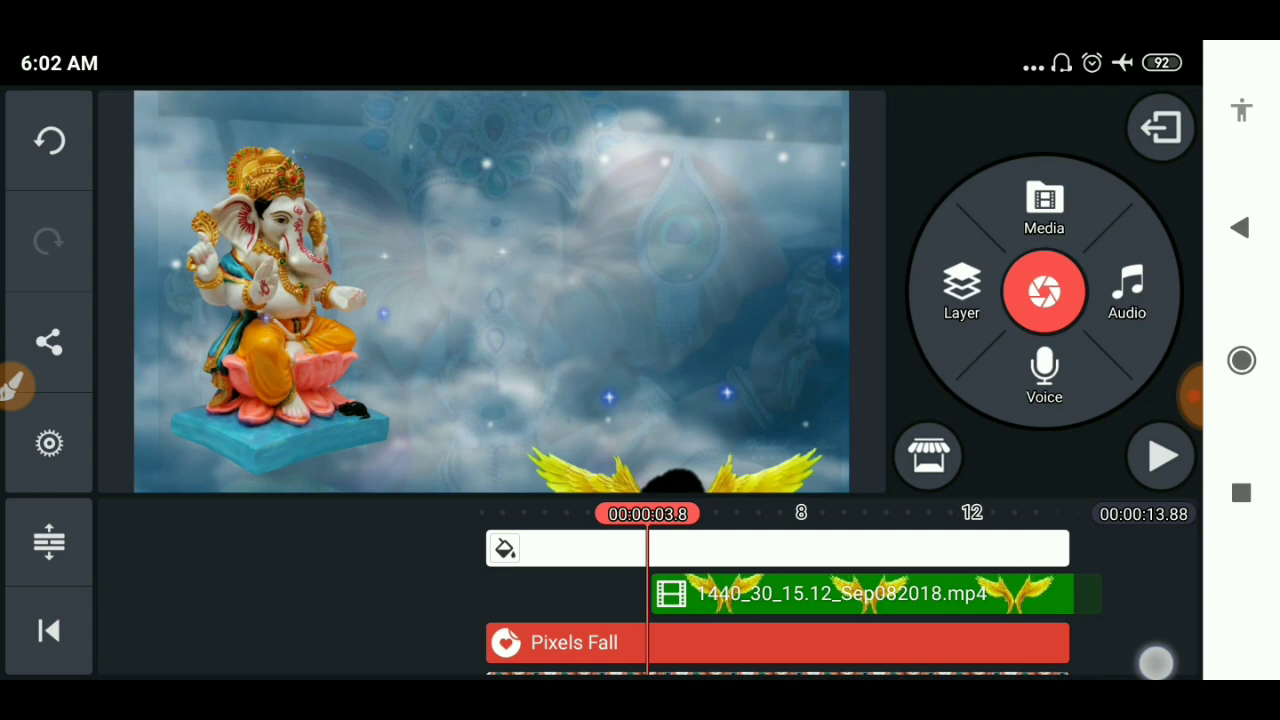
{"action": "left_click", "coordinate": [860, 593]}
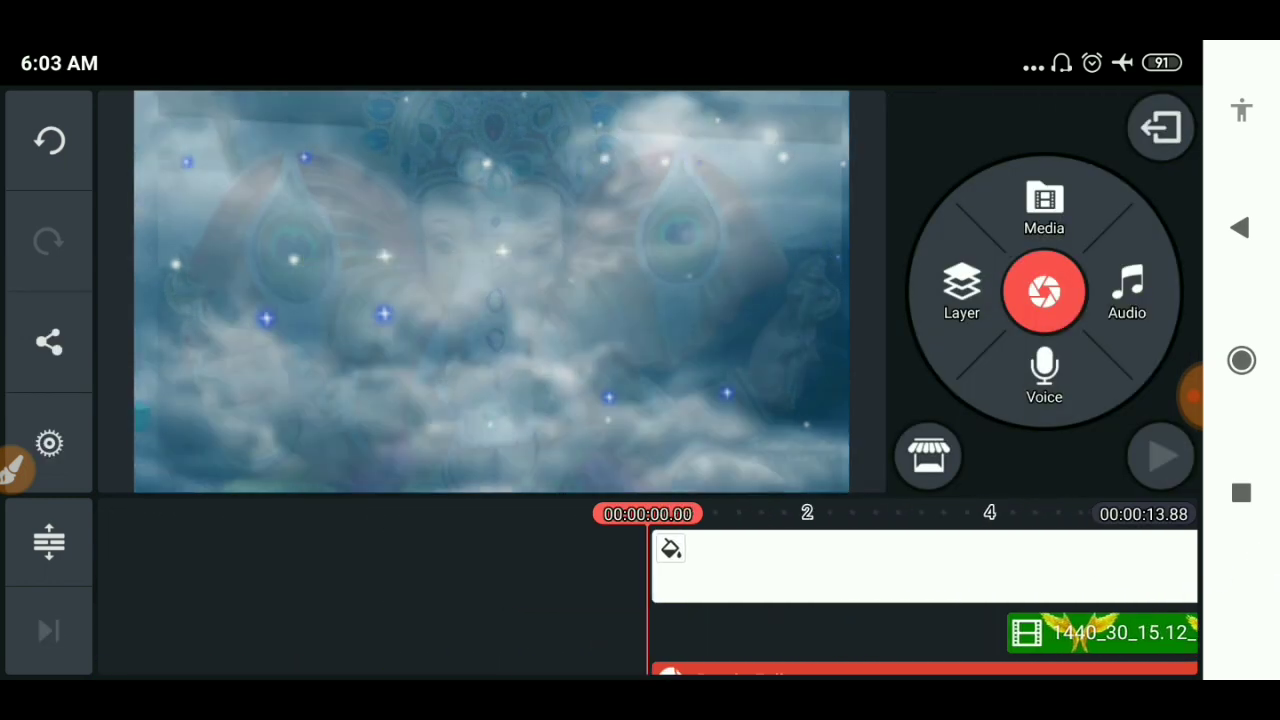
{"action": "left_click", "coordinate": [1160, 456]}
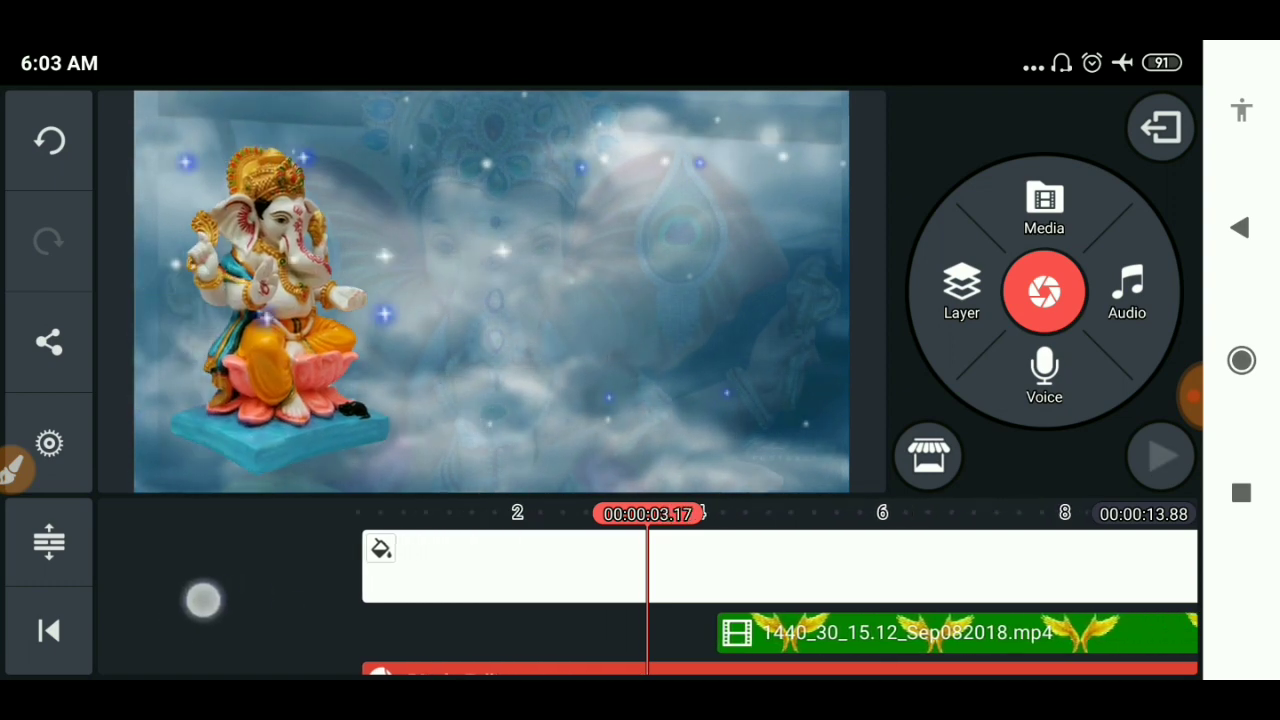
Add the sun PNG layer above the clouds at 70% Alpha (Opacity).
{"action": "left_click", "coordinate": [961, 290]}
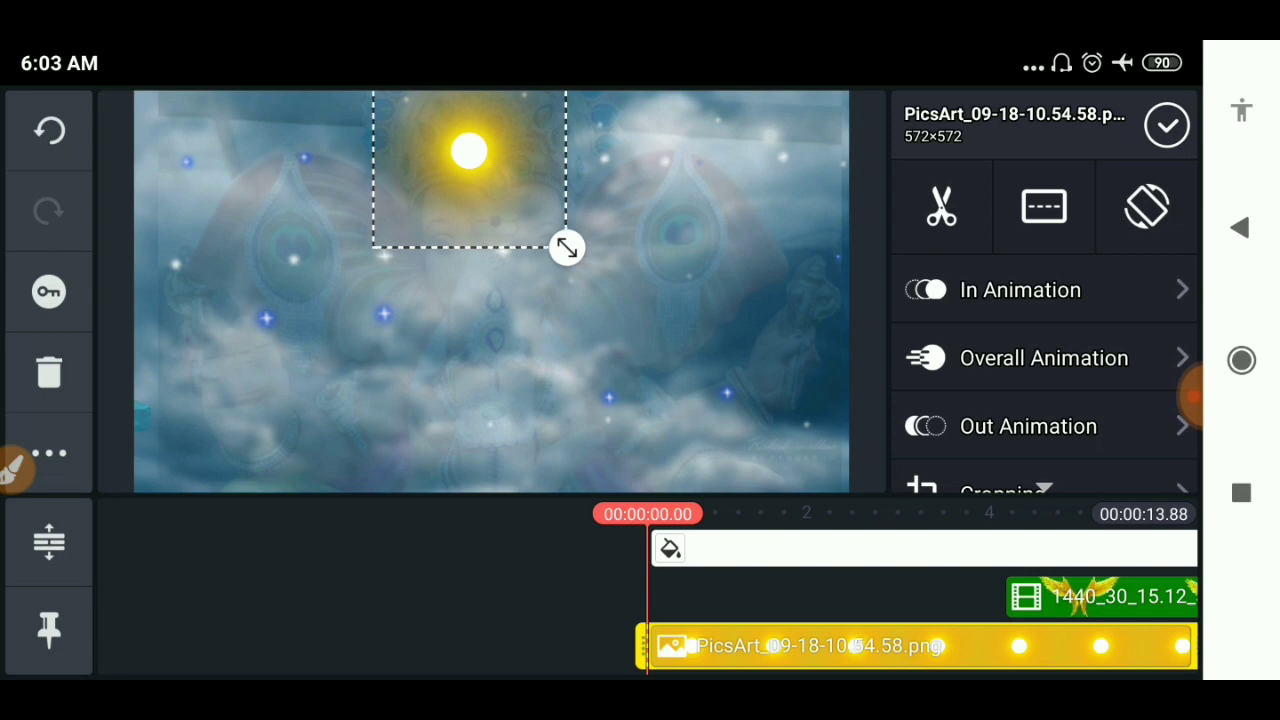
{"action": "left_click", "coordinate": [1032, 332]}
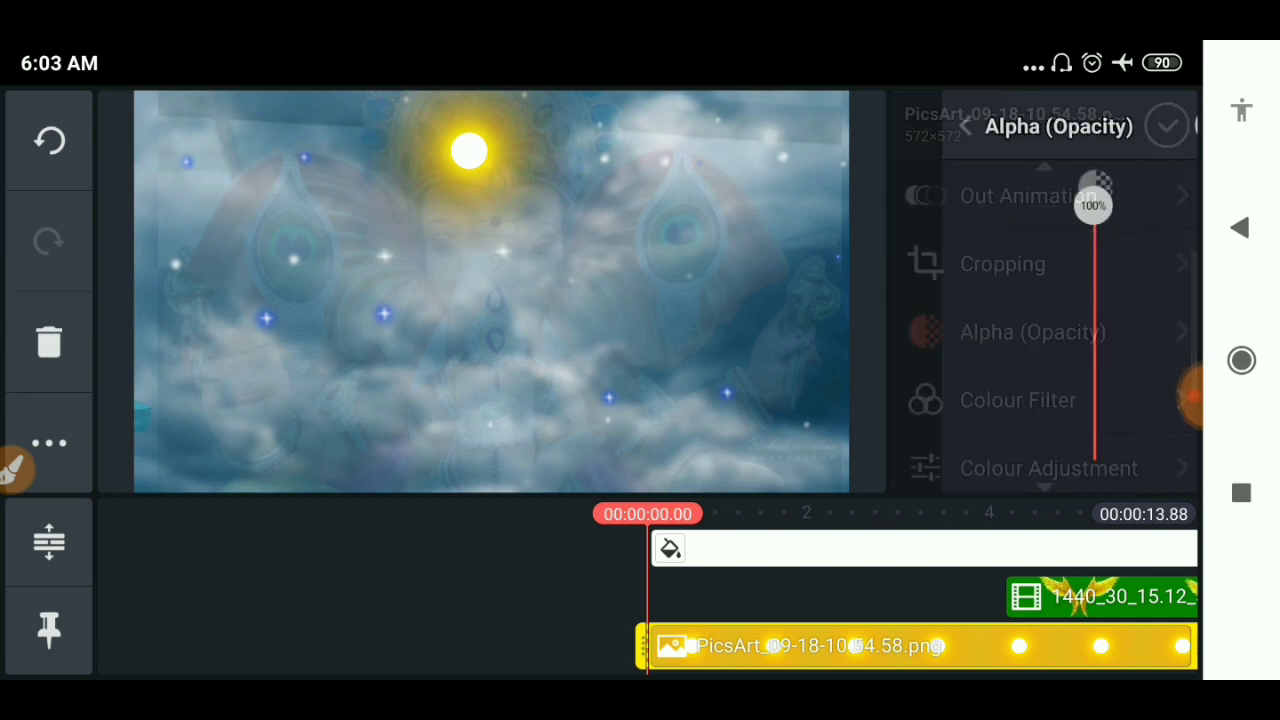
{"action": "left_click_drag", "start_coordinate": [1093, 198], "coordinate": [1043, 275]}
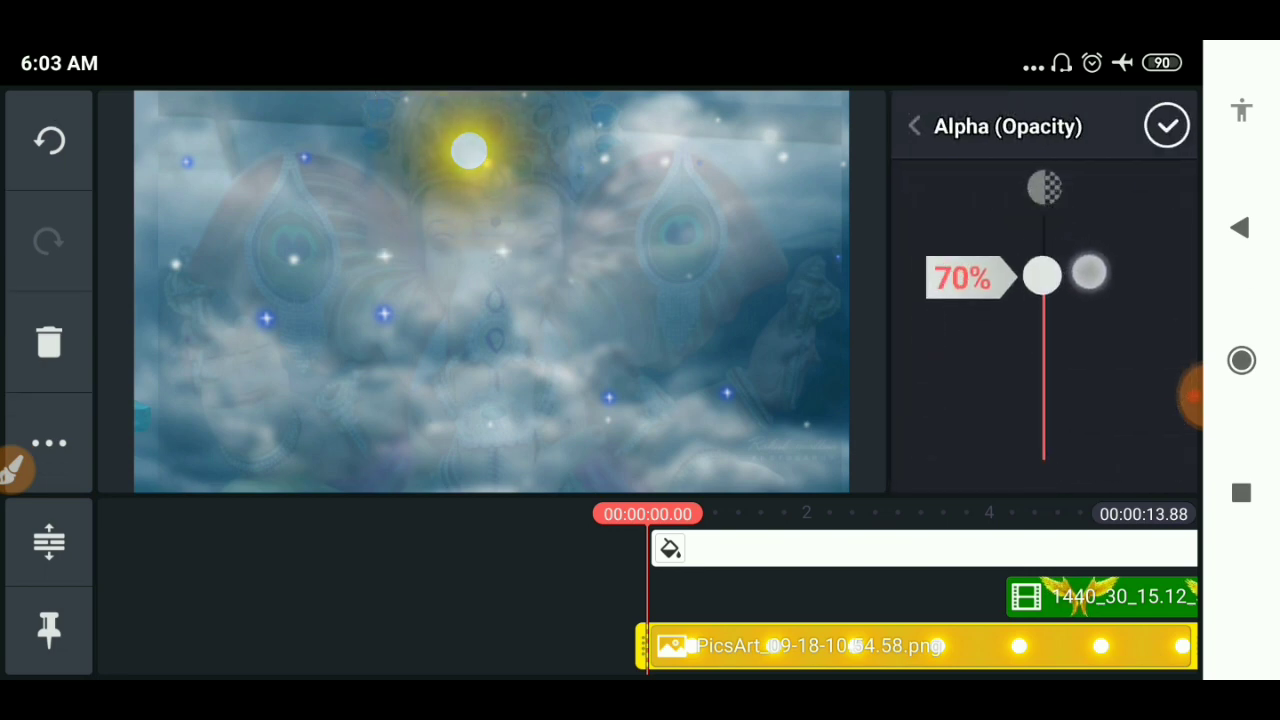
{"action": "left_click", "coordinate": [1166, 125]}
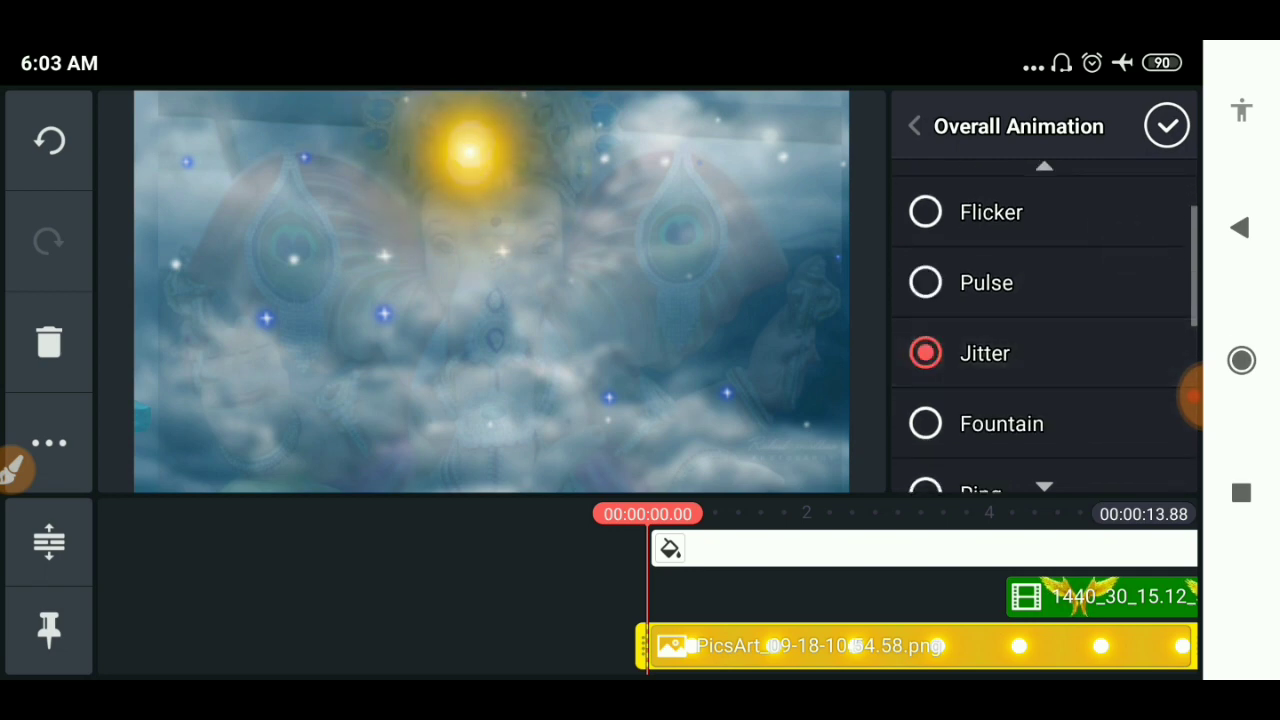
Give the sun the Overall Animation Pulse and confirm.
{"action": "left_click", "coordinate": [925, 282]}
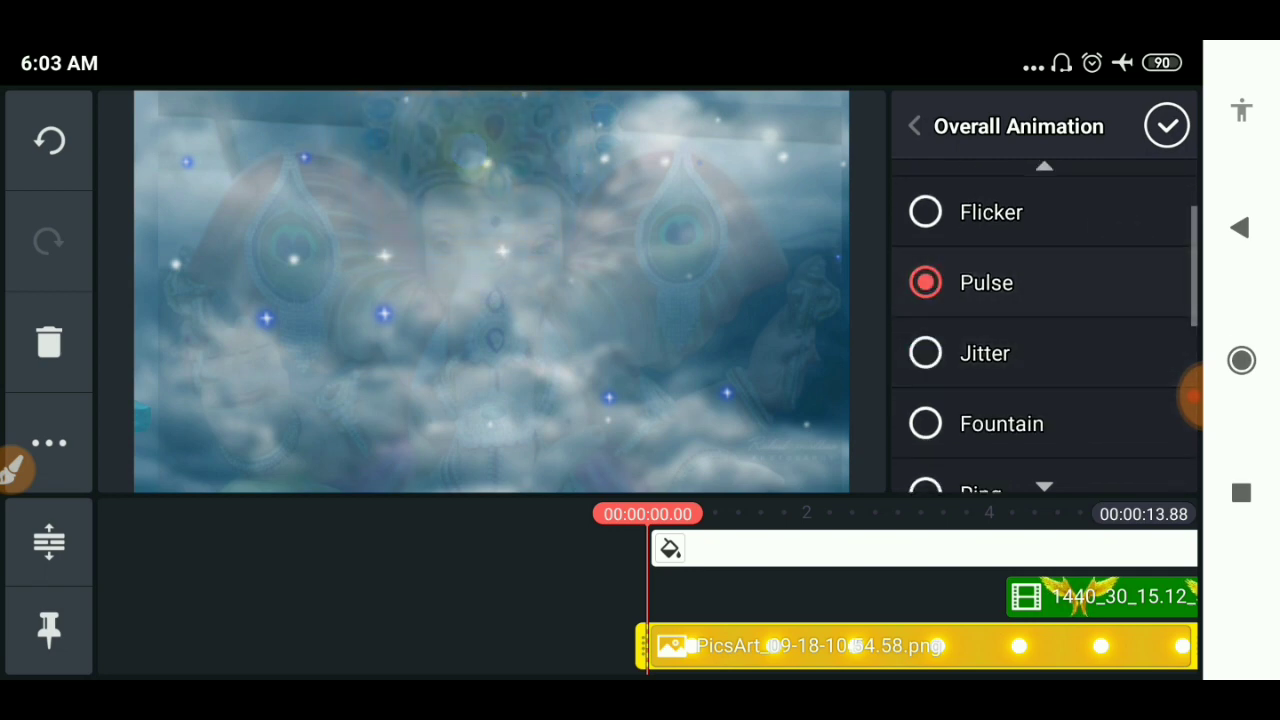
{"action": "left_click", "coordinate": [1166, 125]}
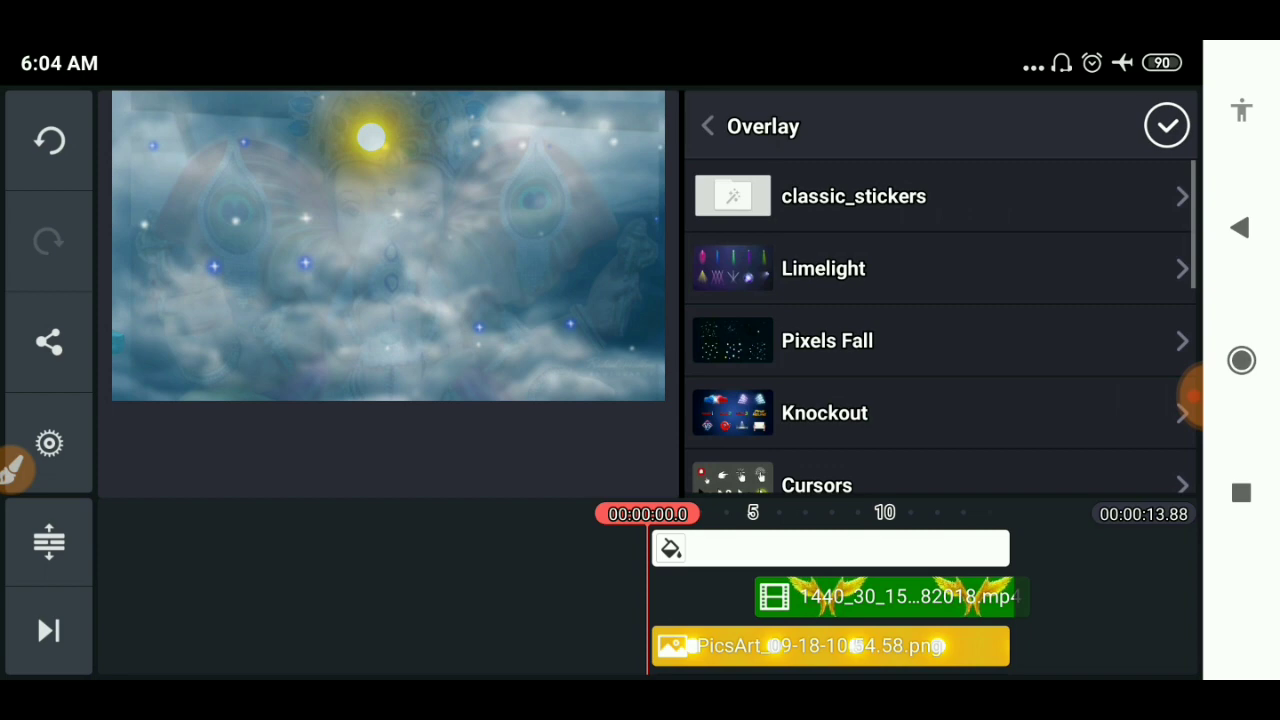
Add the Roto overlay sized as a dotted halo around the idol's head, then reopen the overlay collections.
{"action": "scroll", "scroll_direction": "down", "scroll_amount": 3}
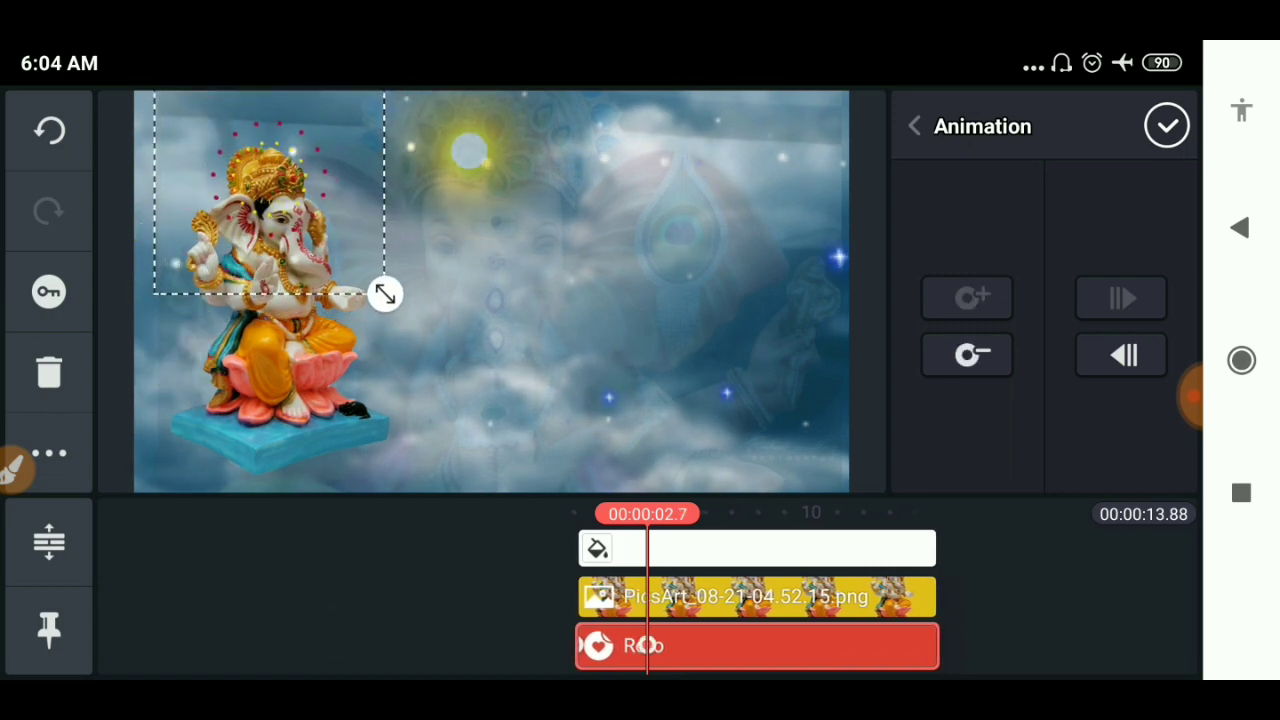
{"action": "left_click_drag", "start_coordinate": [385, 293], "coordinate": [398, 307]}
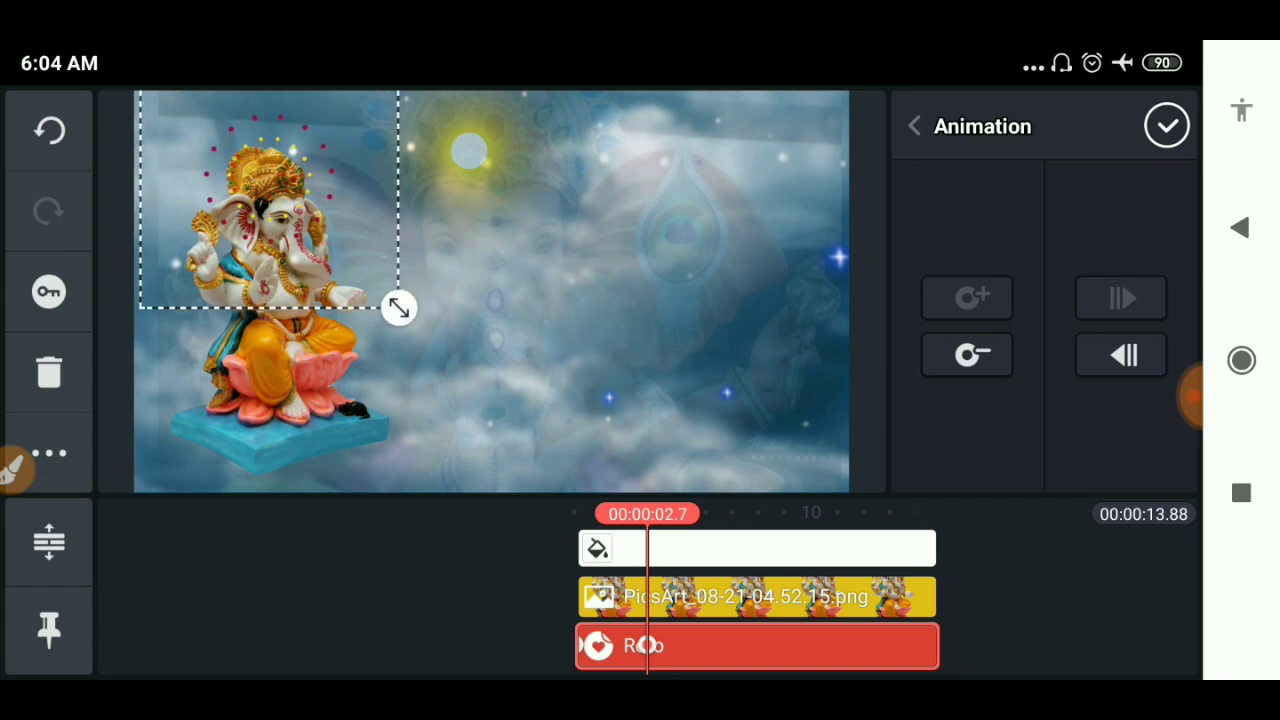
{"action": "left_click", "coordinate": [913, 125]}
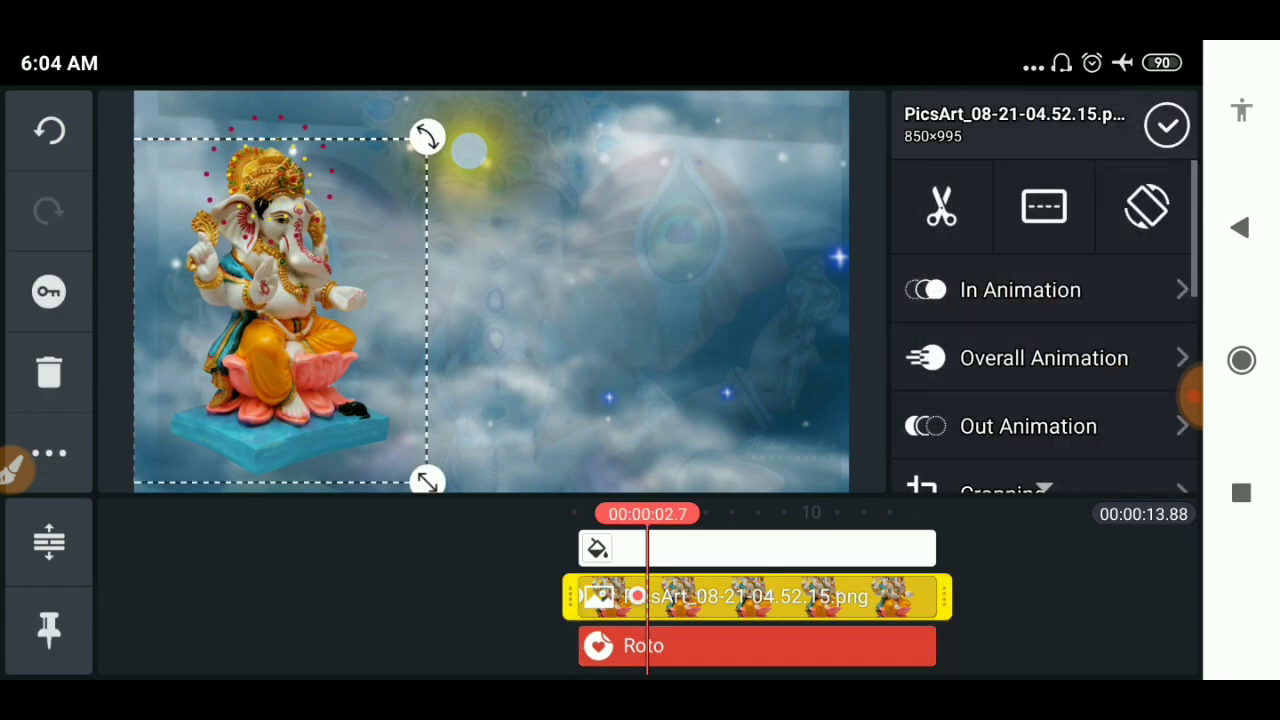
{"action": "left_click", "coordinate": [48, 453]}
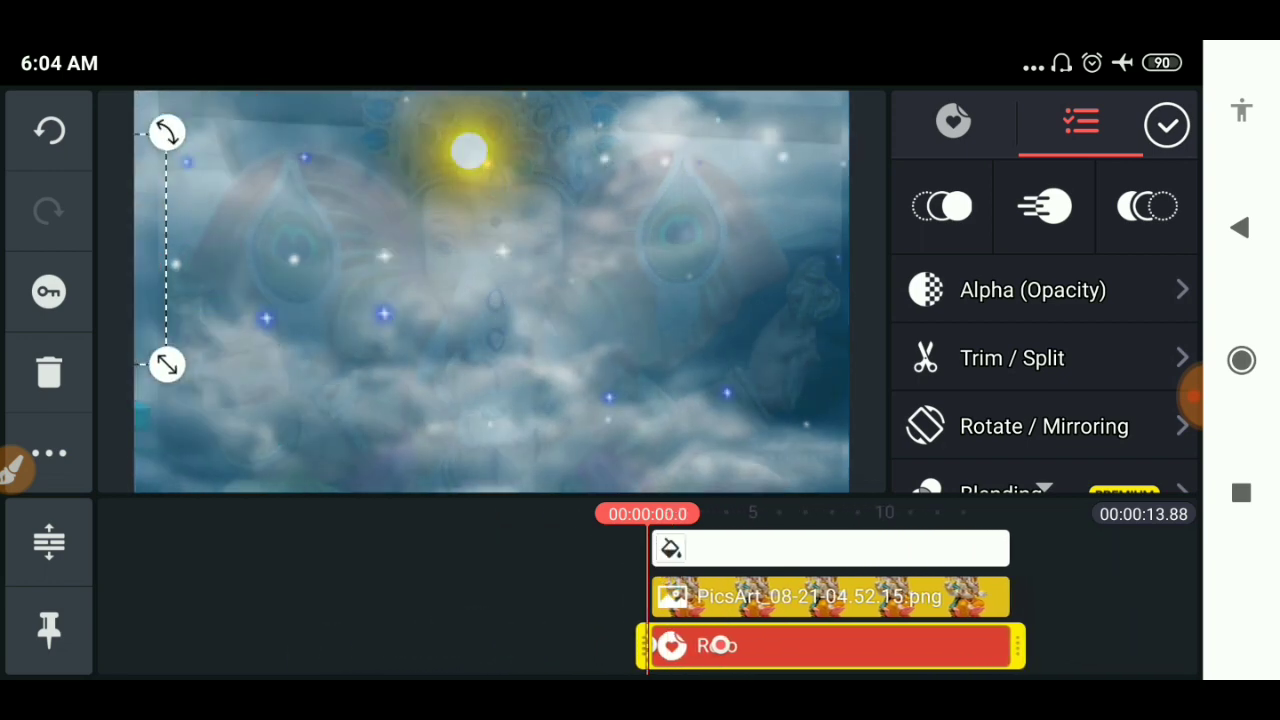
{"action": "left_click", "coordinate": [1166, 124]}
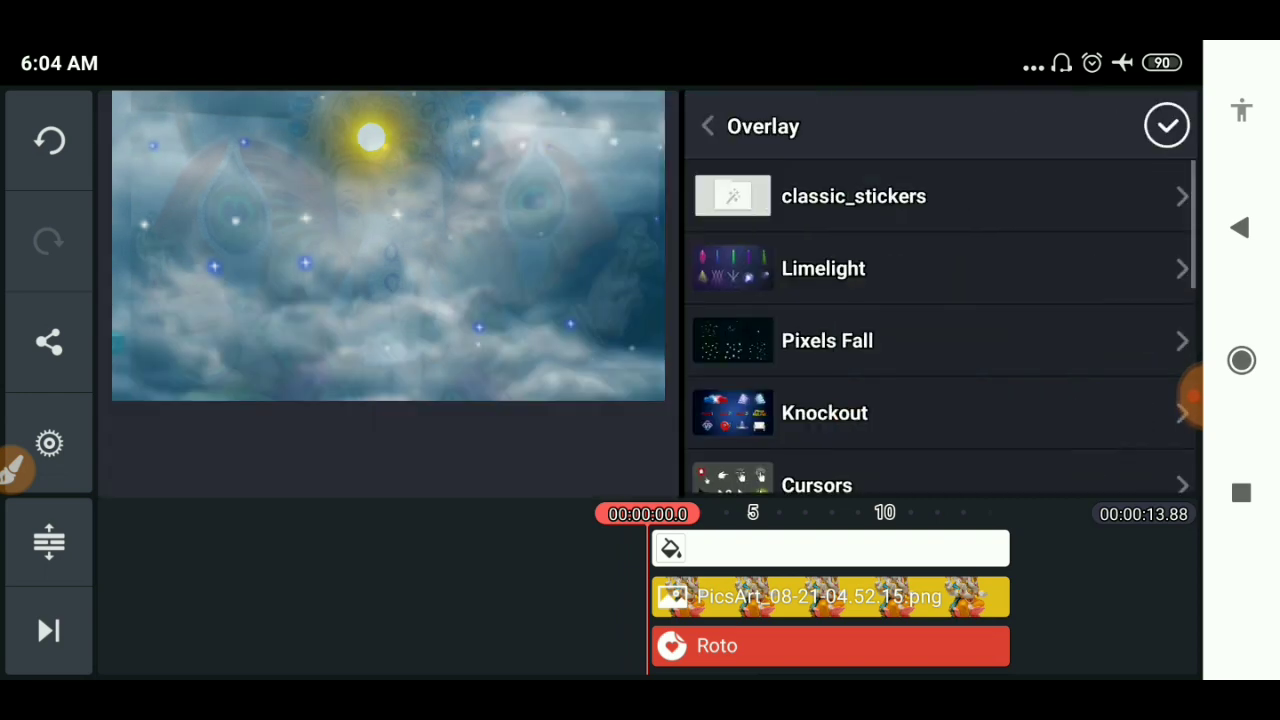
Place a Limelight spotlight in the top-right corner and start adding an image layer via Media.
{"action": "left_click", "coordinate": [823, 268]}
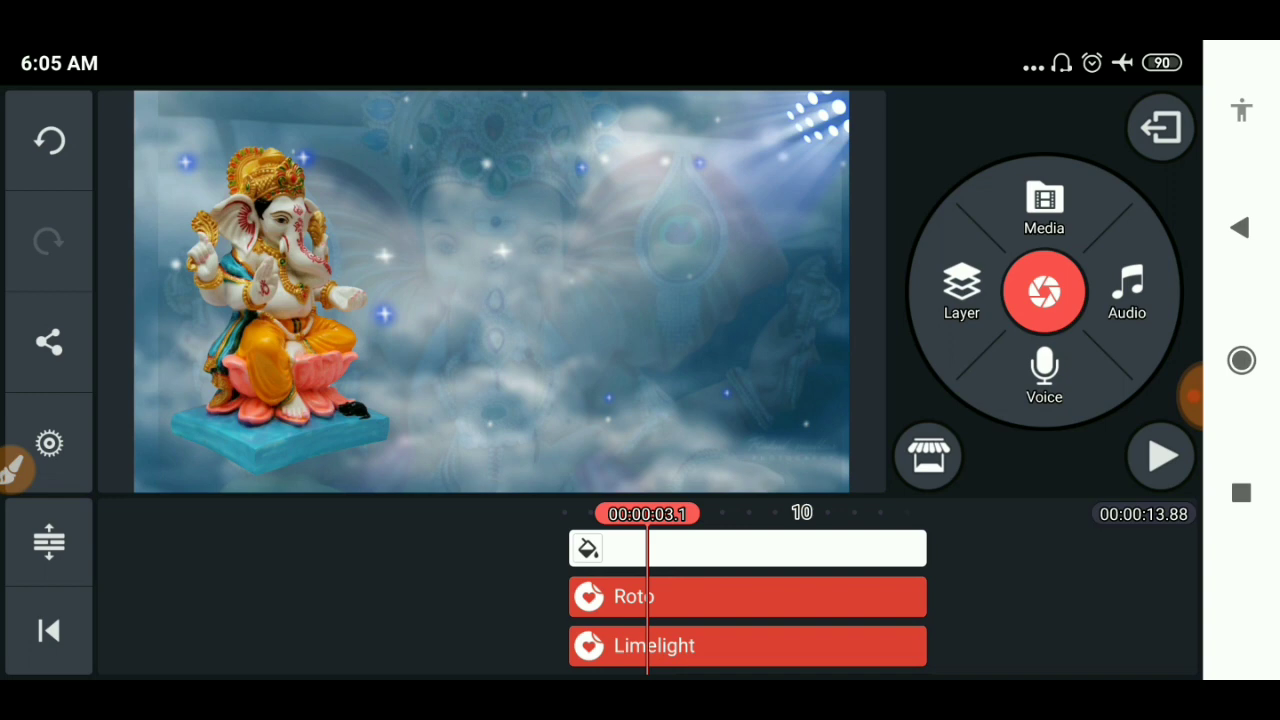
{"action": "left_click", "coordinate": [1044, 291]}
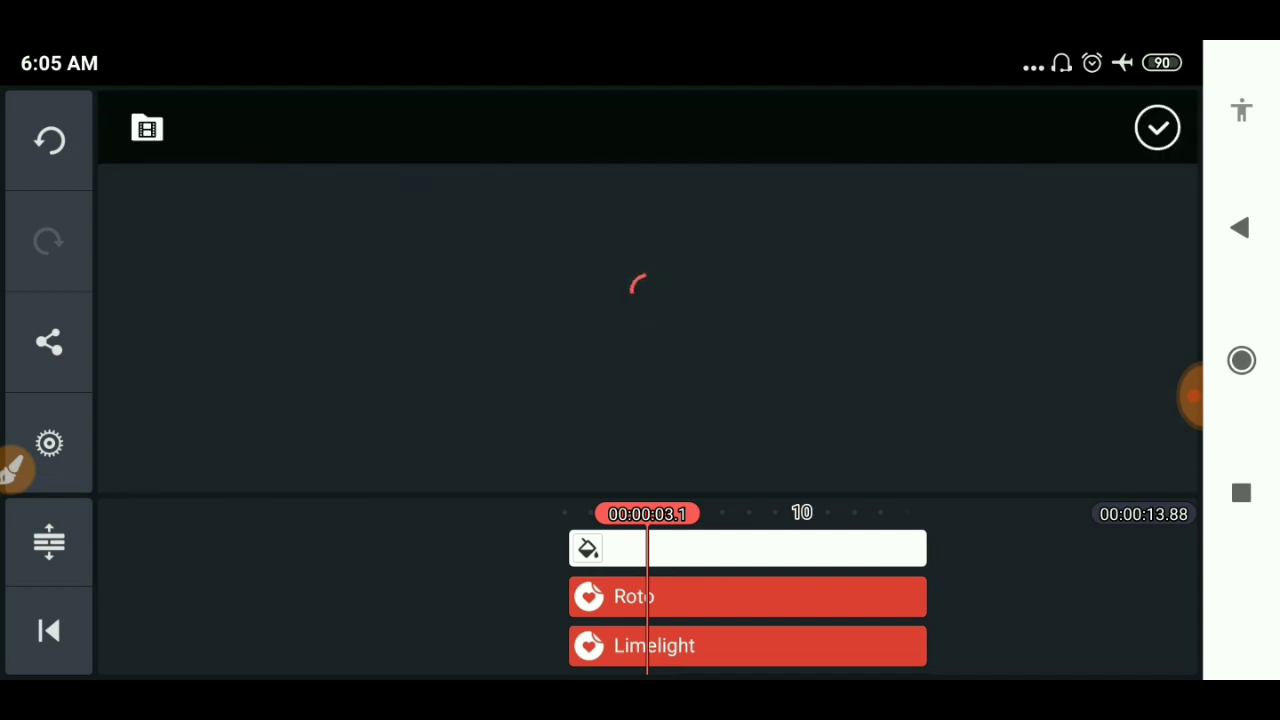
{"action": "left_click", "coordinate": [147, 127]}
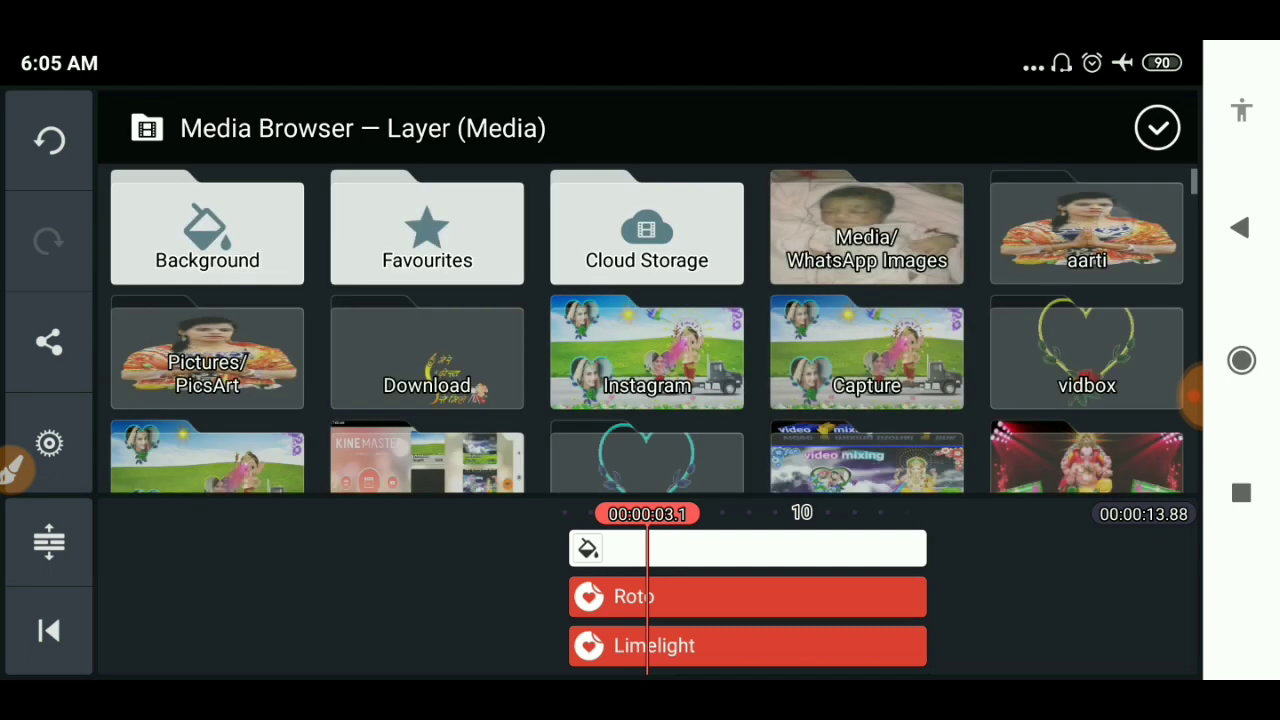
Insert the 'Mere dost Ganesha se mile' title PNG beside the idol and reopen Limelight.
{"action": "left_click", "coordinate": [1086, 458]}
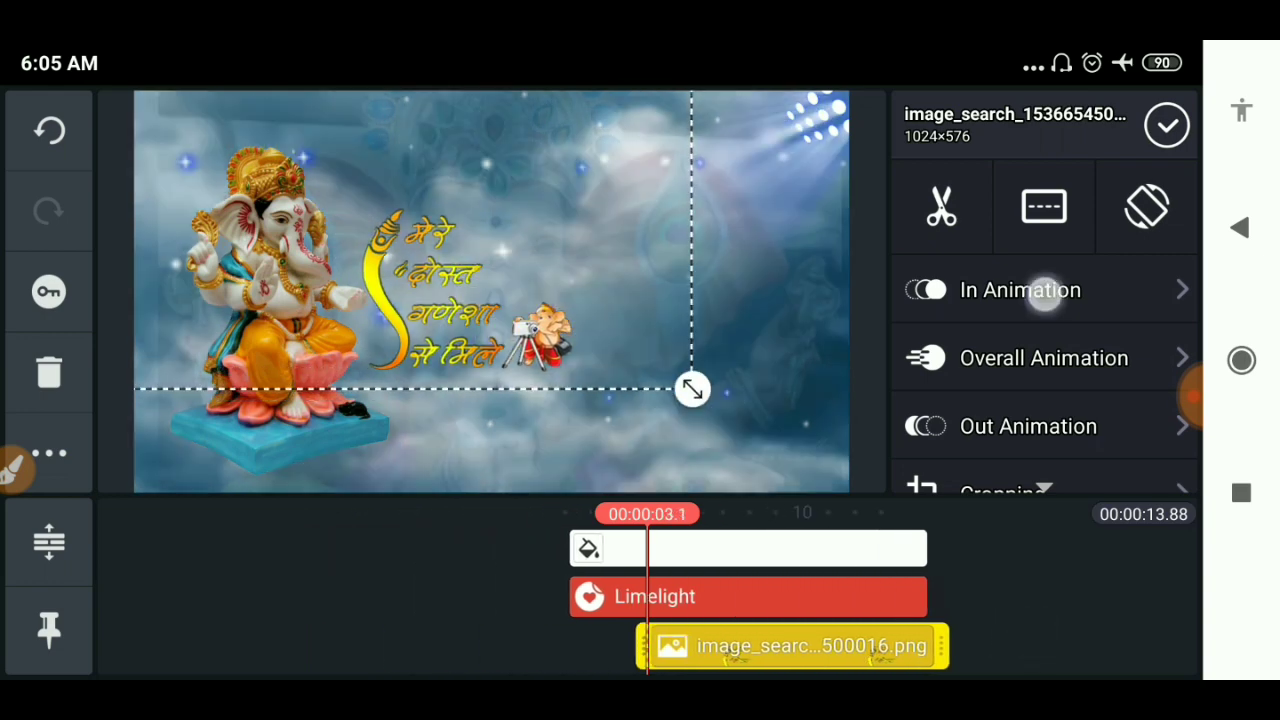
{"action": "left_click", "coordinate": [1020, 289]}
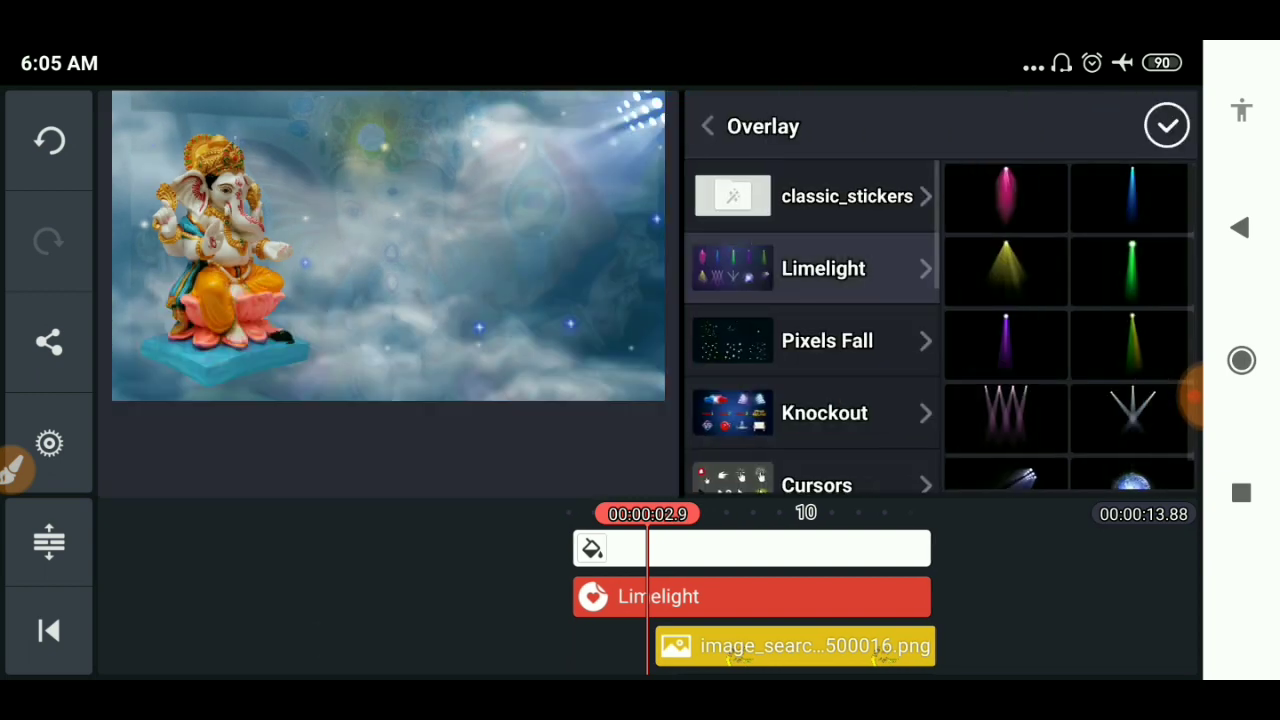
Beam a blue Limelight spotlight from the idol's hand with a Scale Down entrance and preview it.
{"action": "left_click", "coordinate": [1131, 197]}
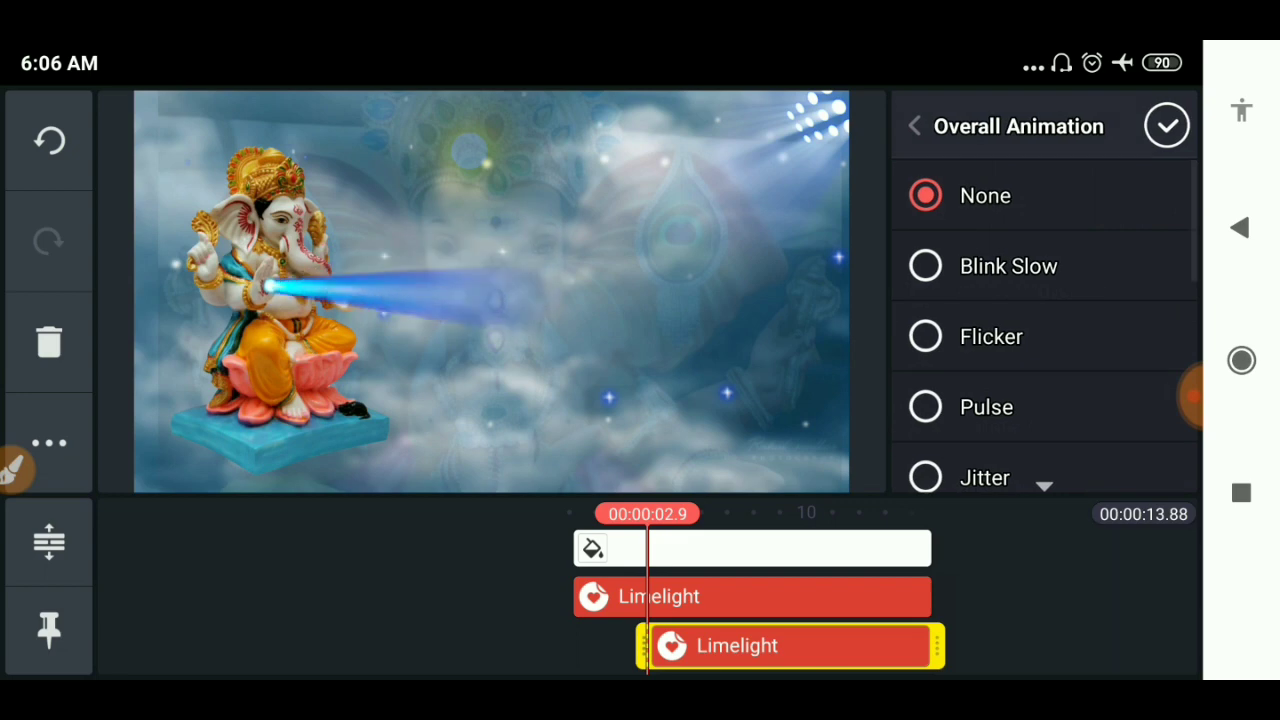
{"action": "left_click", "coordinate": [913, 125]}
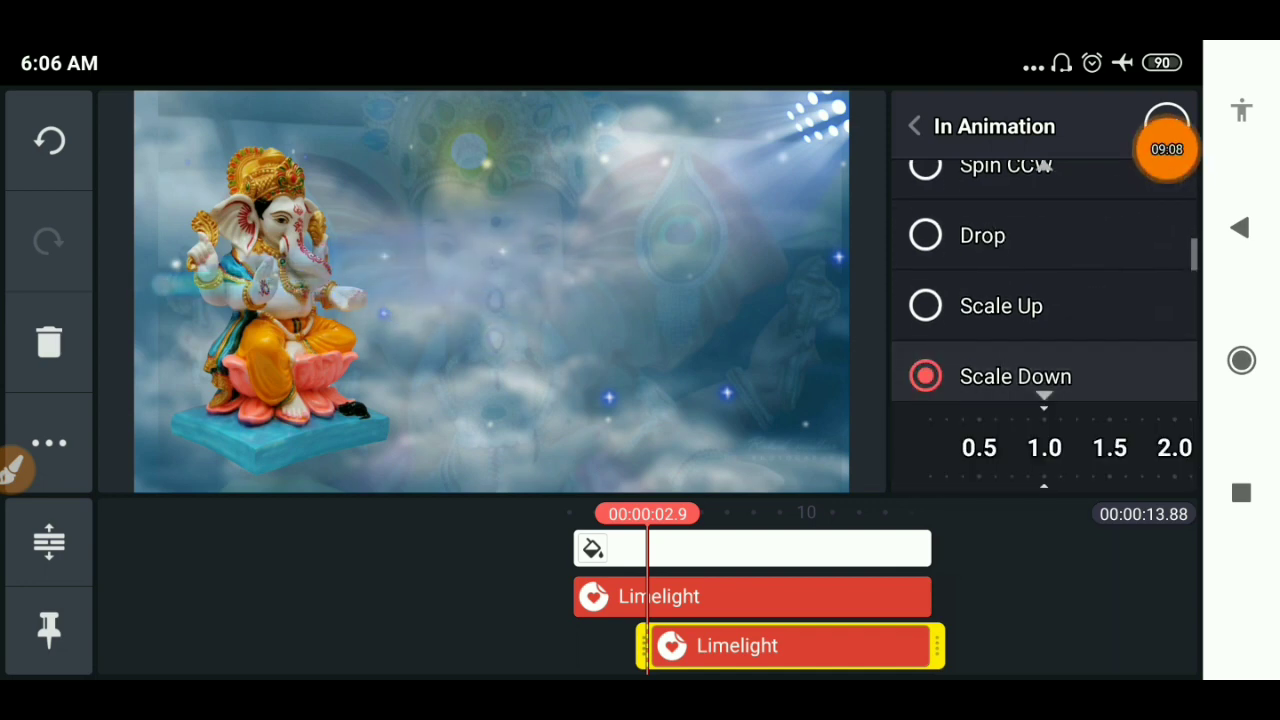
{"action": "scroll", "scroll_direction": "down", "scroll_amount": 3}
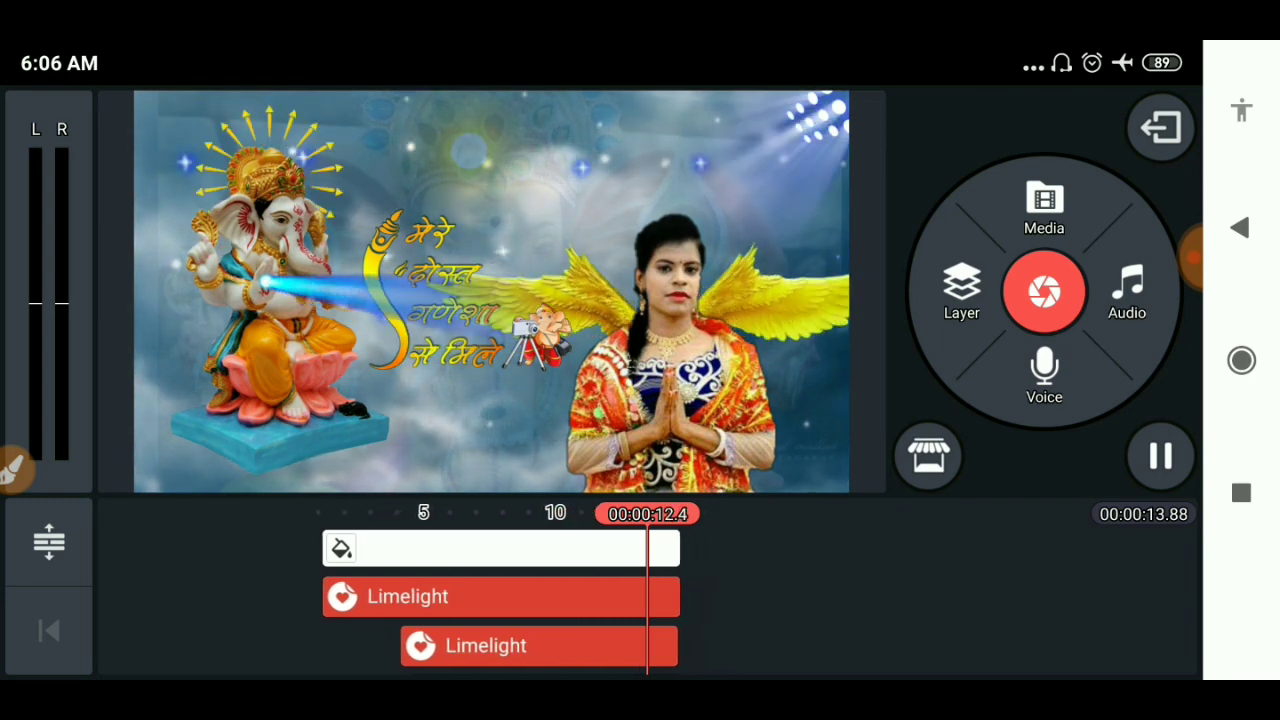
{"action": "left_click", "coordinate": [1160, 456]}
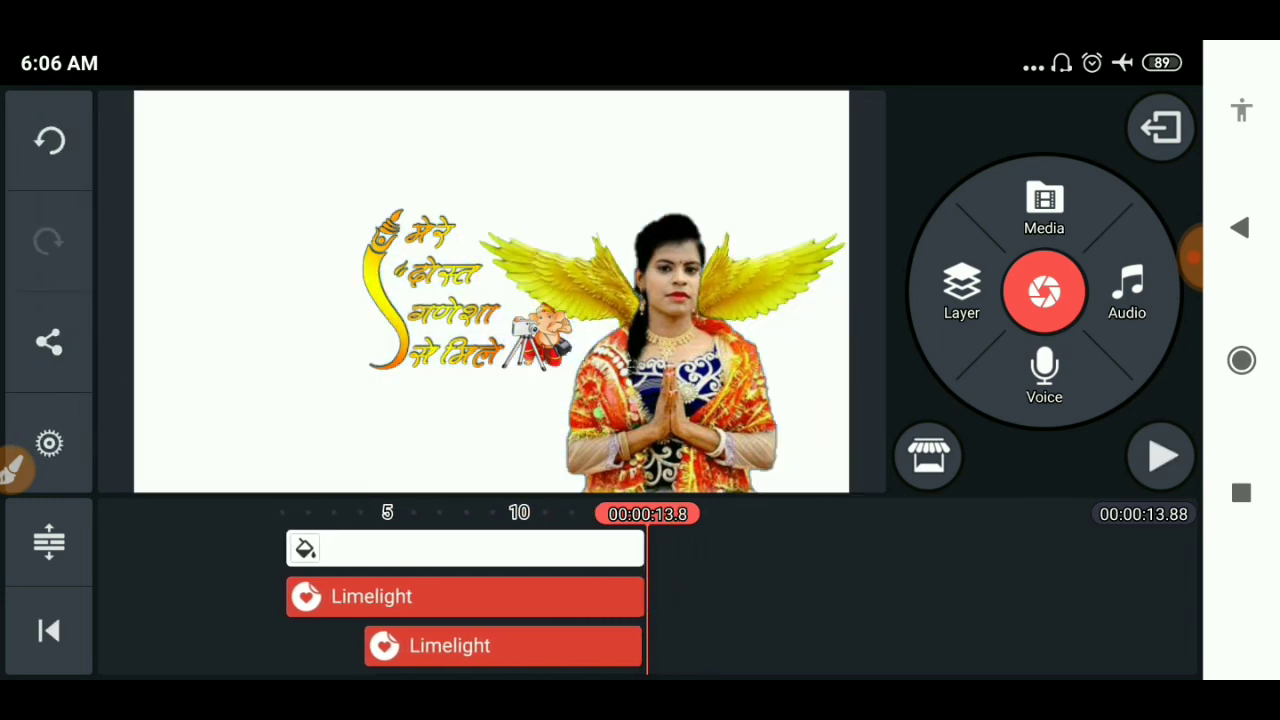